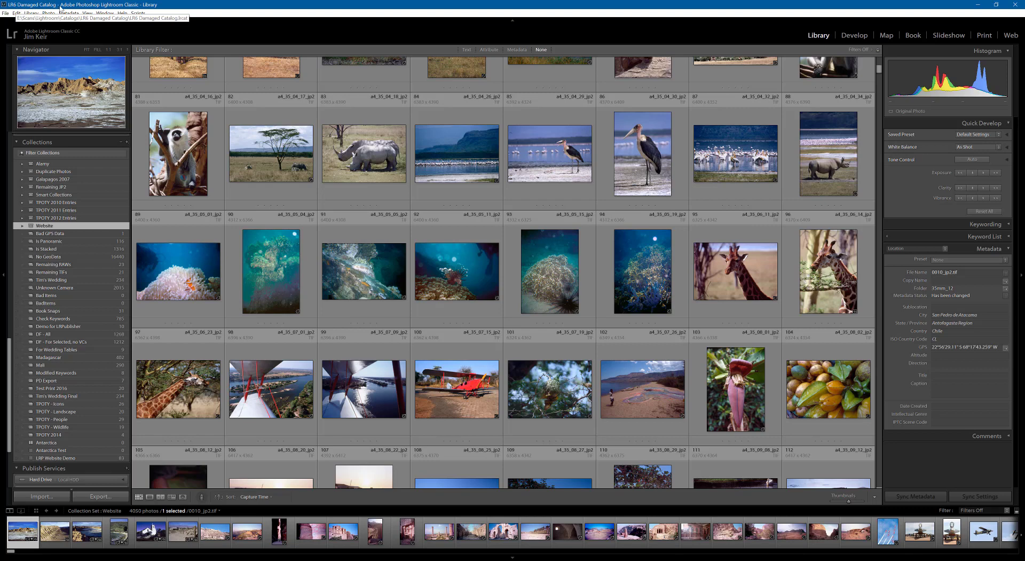
pyautogui.moveTo(494, 7)
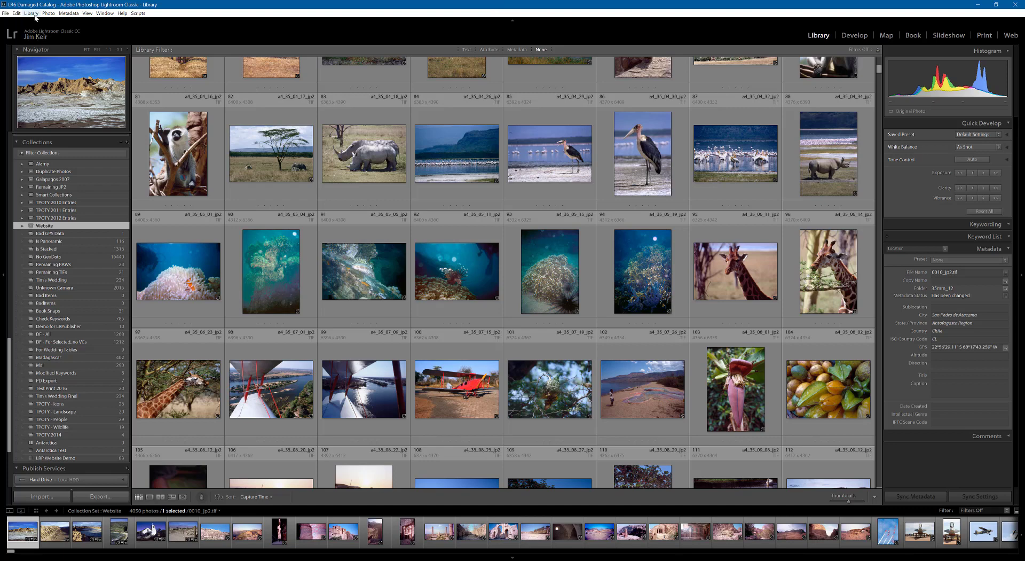
# Run the Find Duplicates 2 Check for Catalog Damage command from Library > Plug-in Extras.
pyautogui.click(31, 13)
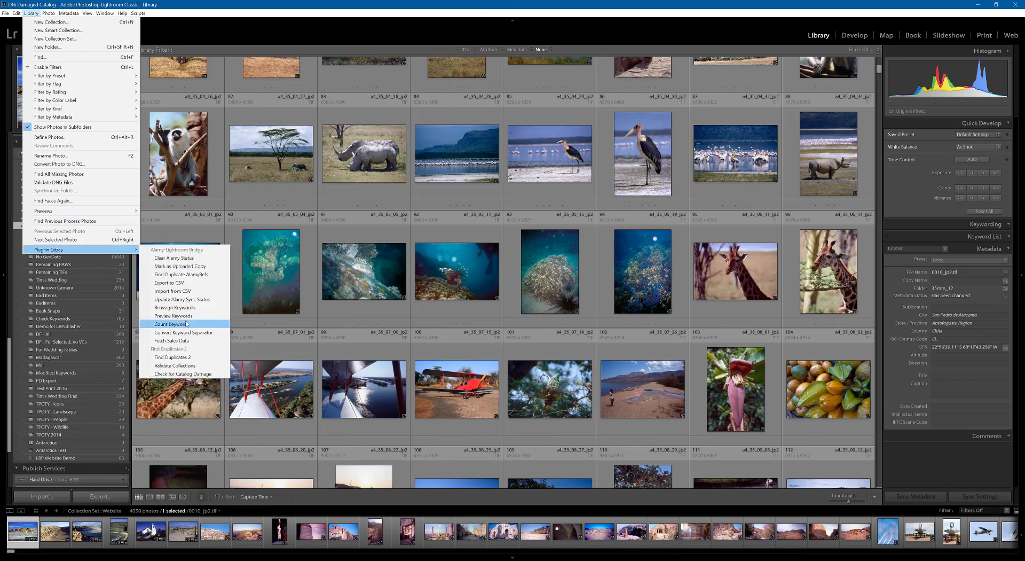
pyautogui.moveTo(174, 356)
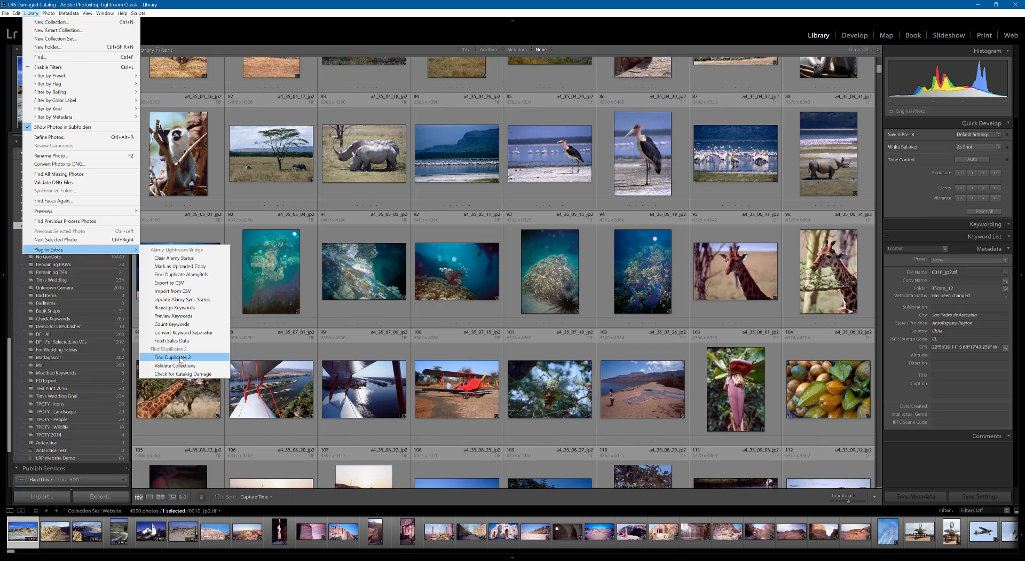
pyautogui.moveTo(183, 373)
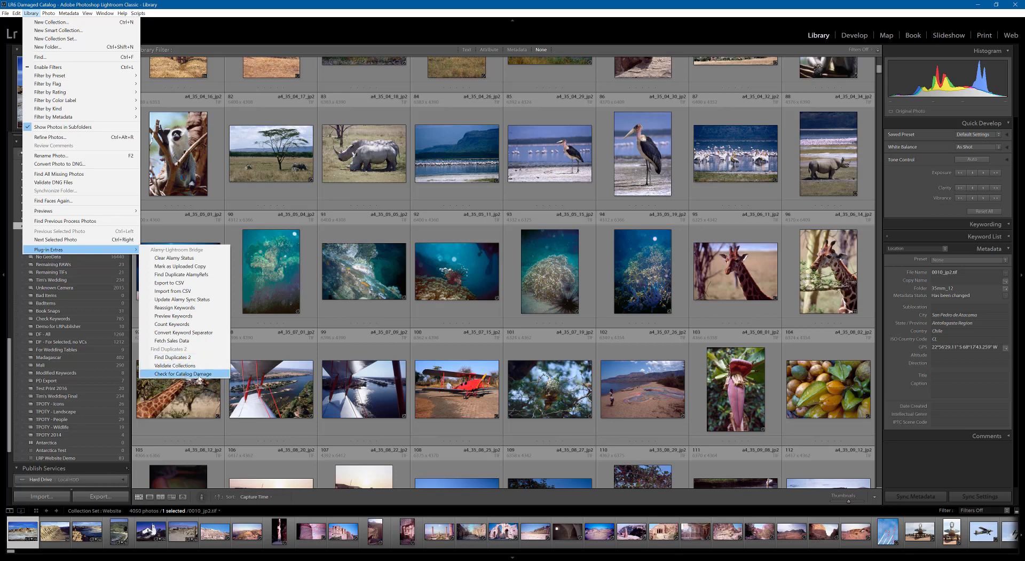
pyautogui.moveTo(216, 368)
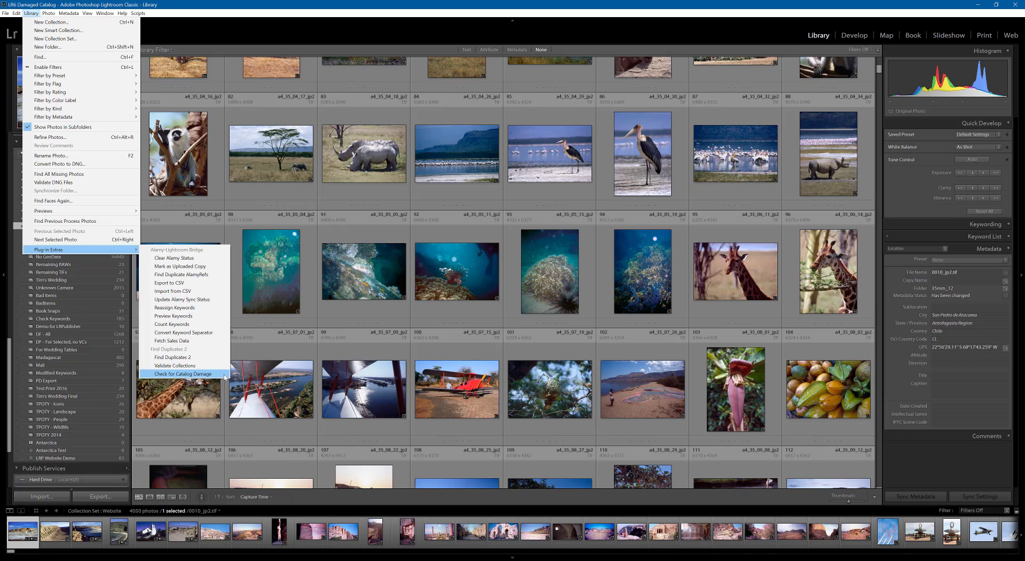
pyautogui.click(185, 373)
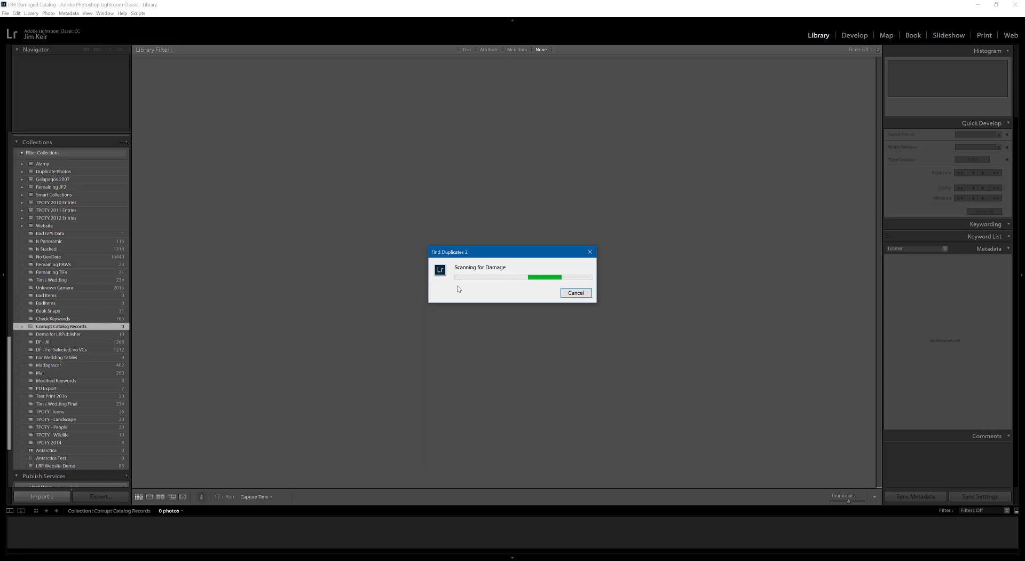
pyautogui.moveTo(105, 332)
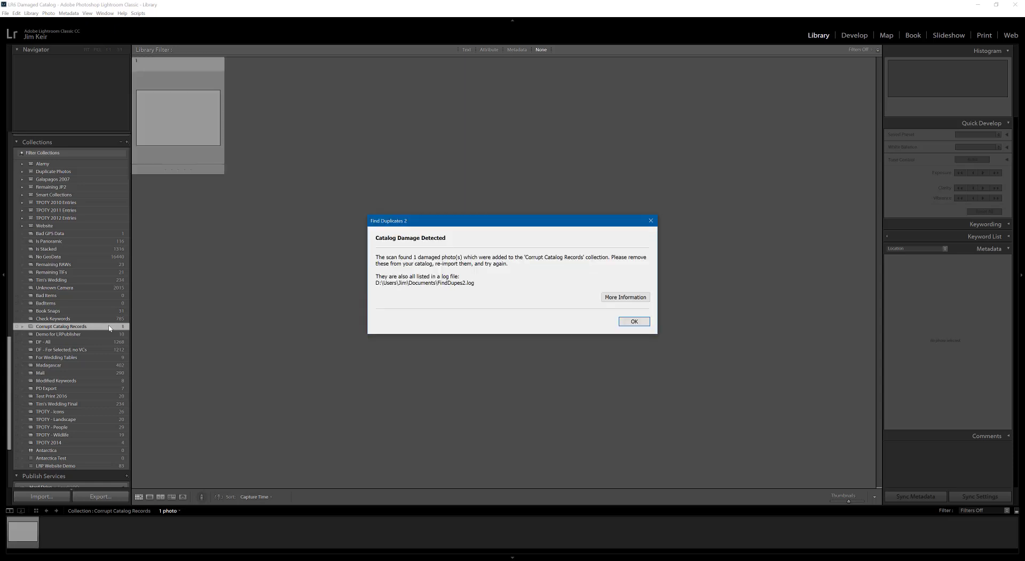
pyautogui.moveTo(406, 292)
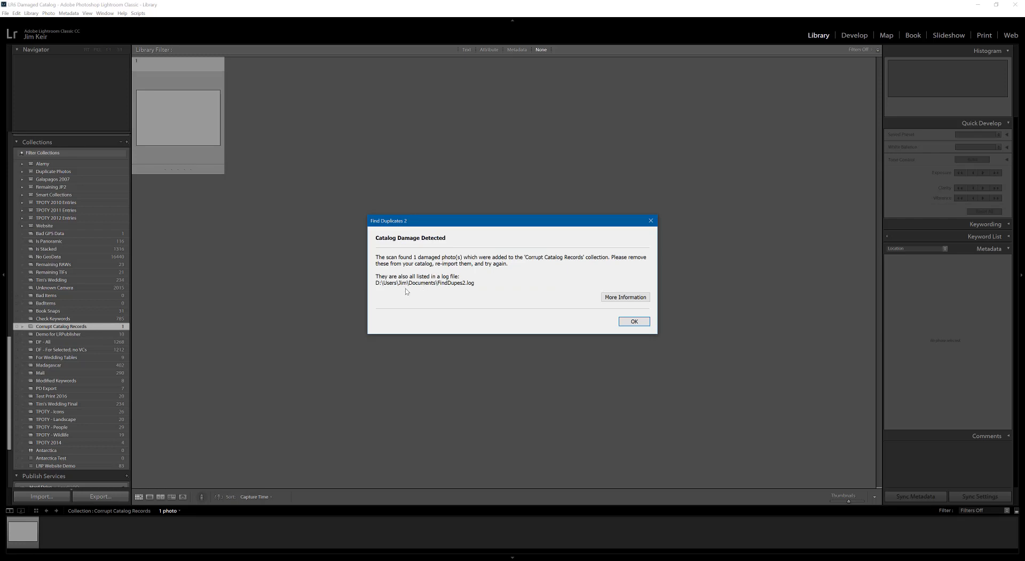
pyautogui.moveTo(377, 299)
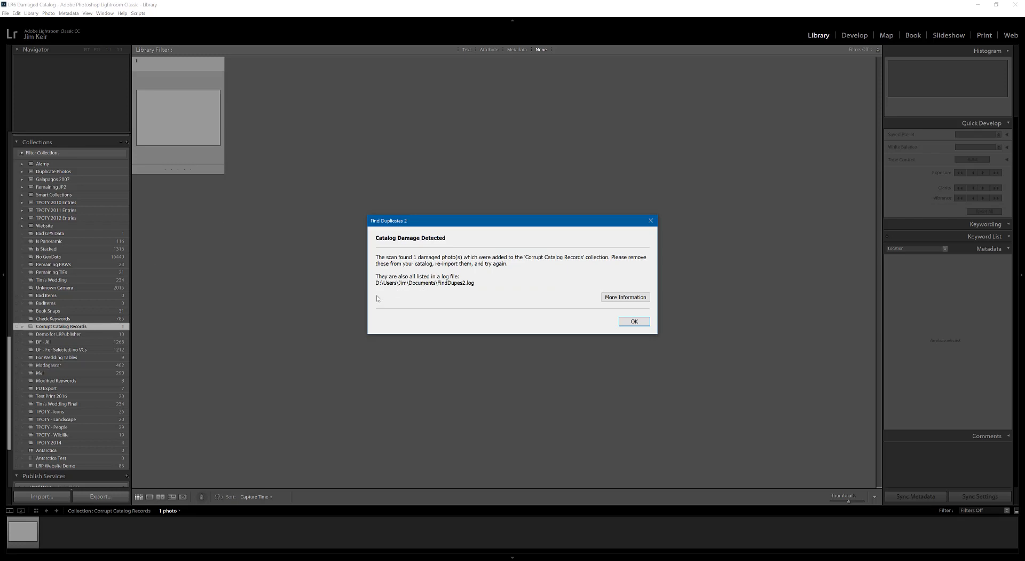
pyautogui.moveTo(543, 284)
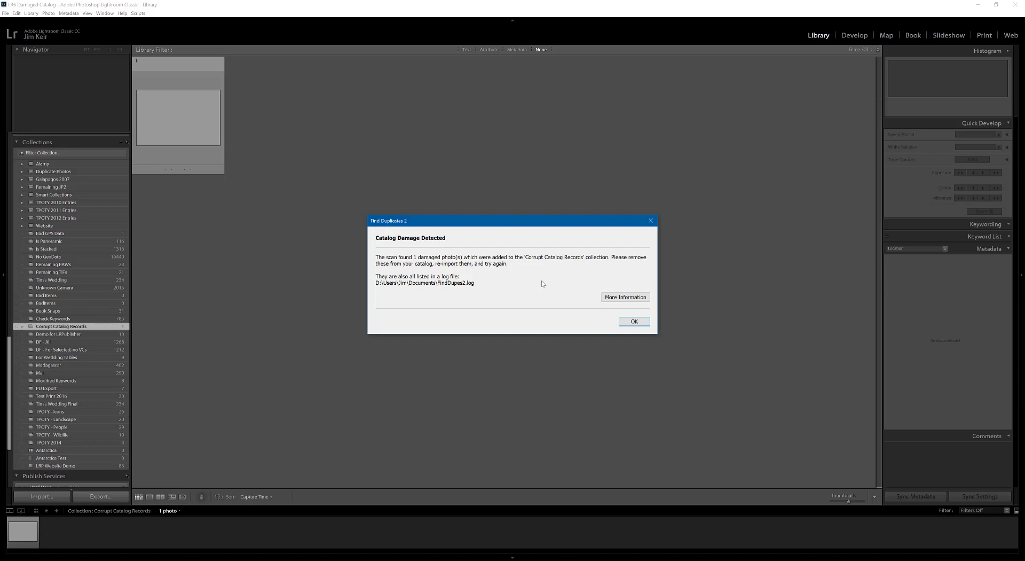
pyautogui.moveTo(512, 268)
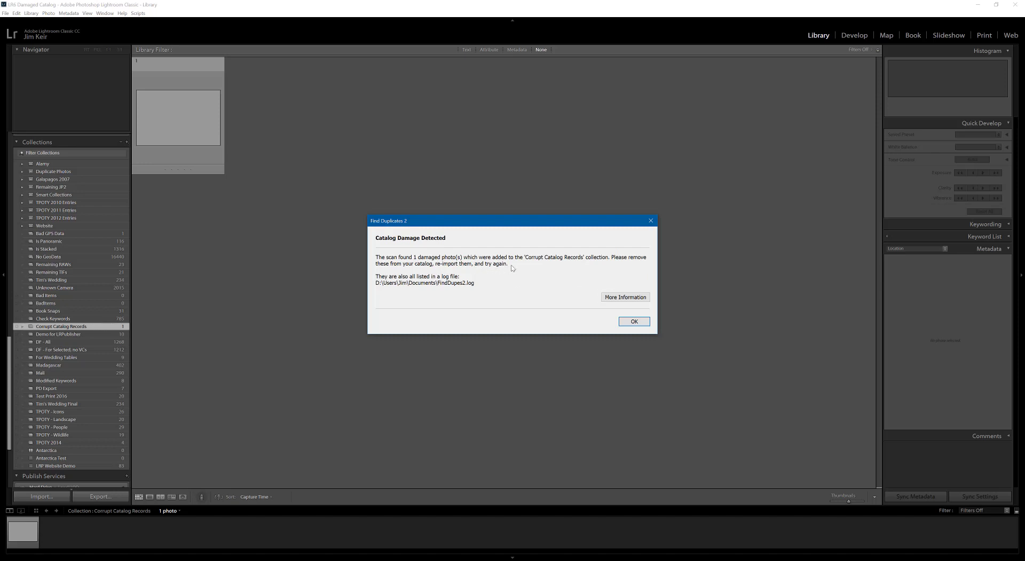
pyautogui.moveTo(537, 264)
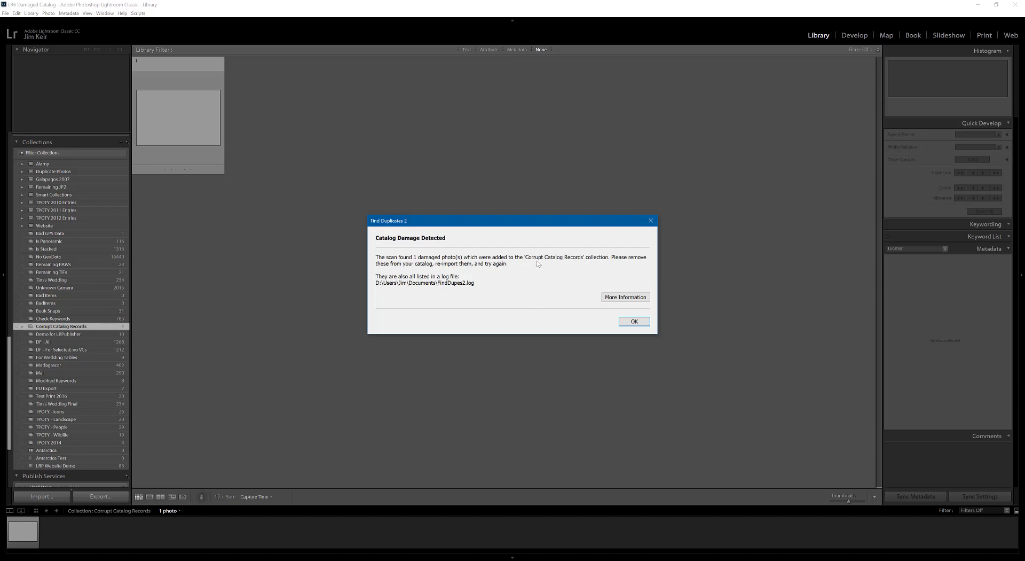
pyautogui.moveTo(101, 329)
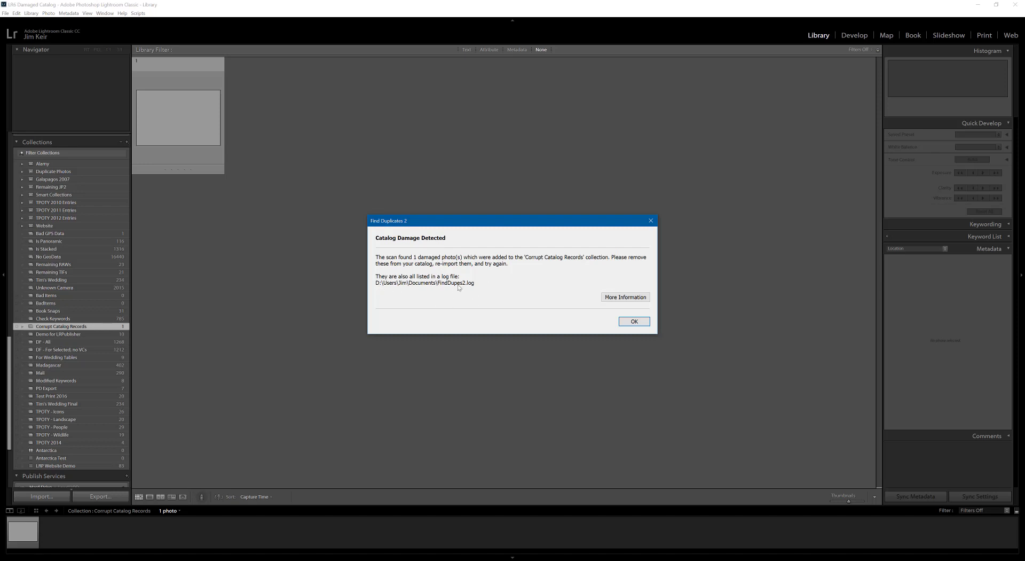
pyautogui.moveTo(476, 287)
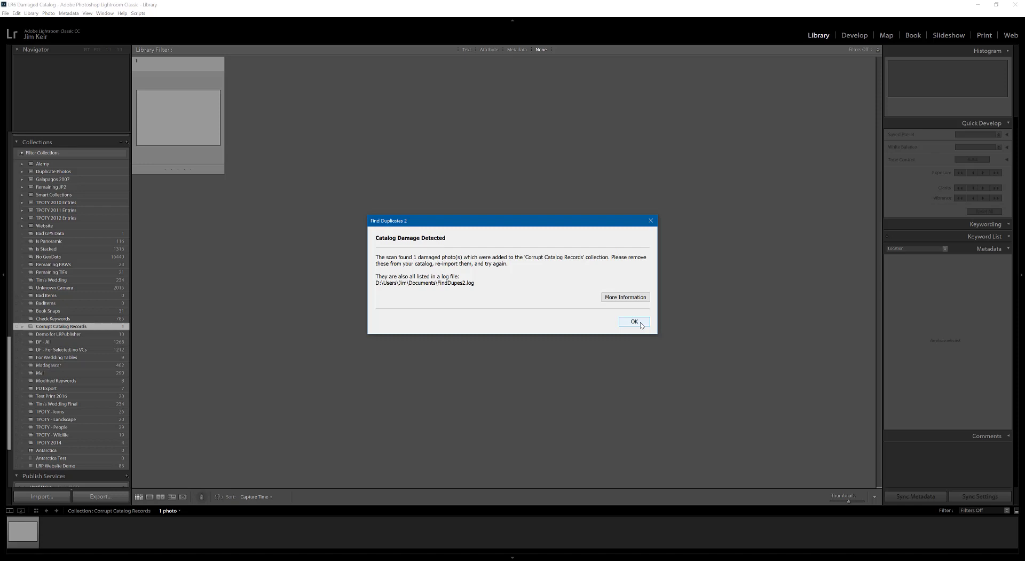
# Dismiss the Catalog Damage Detected report of one damaged photo.
pyautogui.click(634, 321)
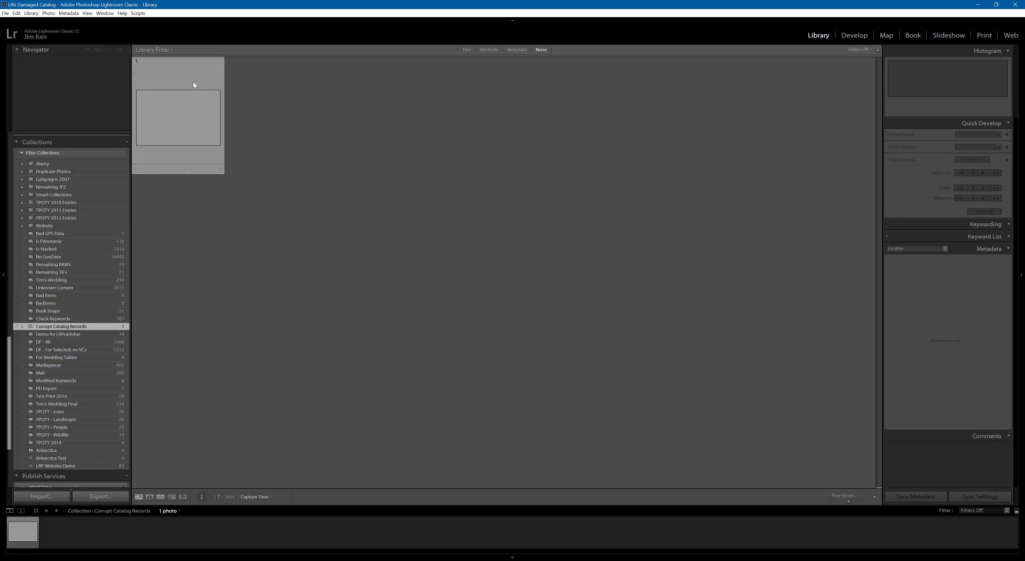
# Select the blank damaged thumbnail in Corrupt Catalog Records and bring up its context menu.
pyautogui.click(179, 117)
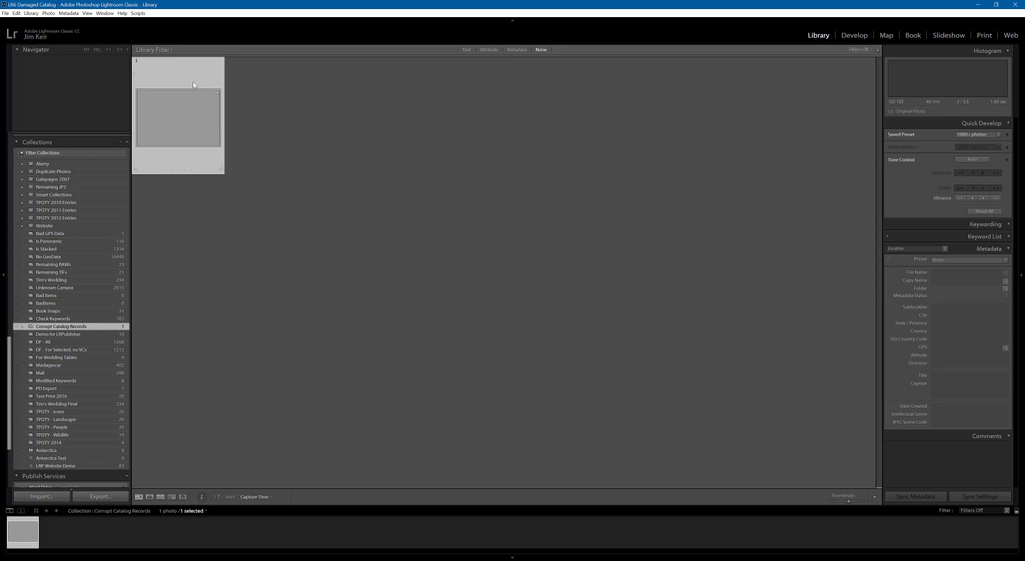
pyautogui.moveTo(571, 168)
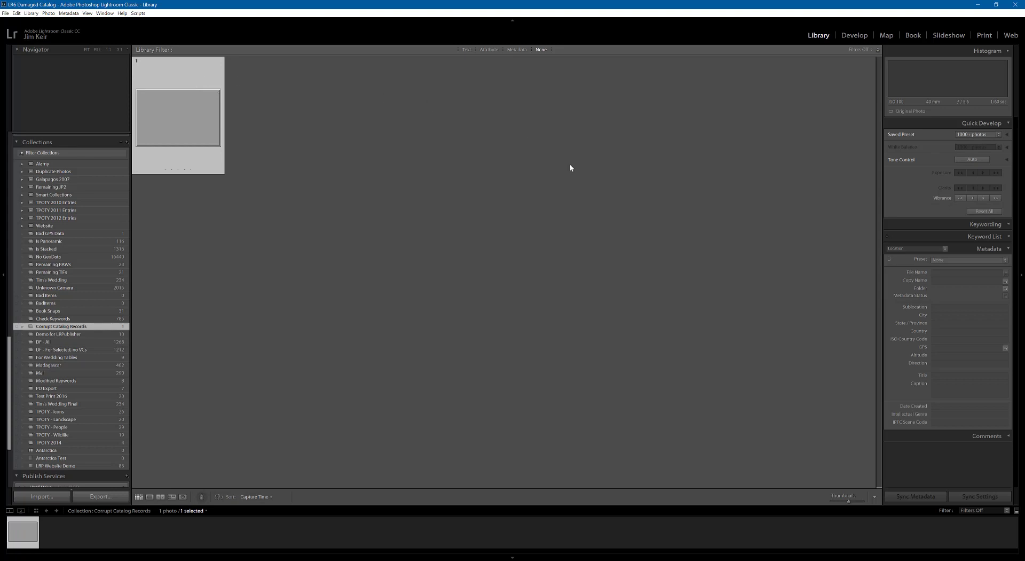
pyautogui.click(923, 249)
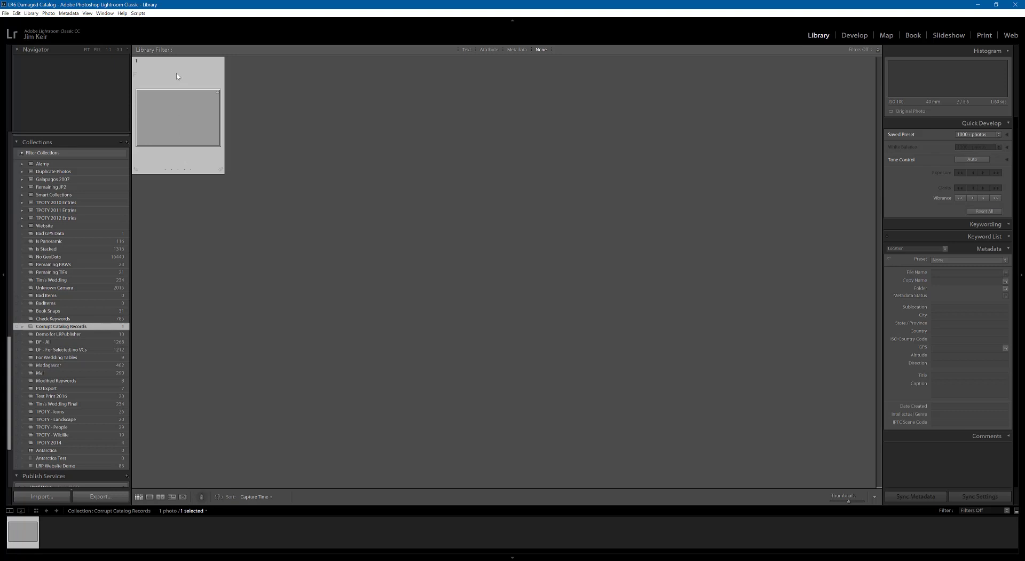
pyautogui.moveTo(176, 133)
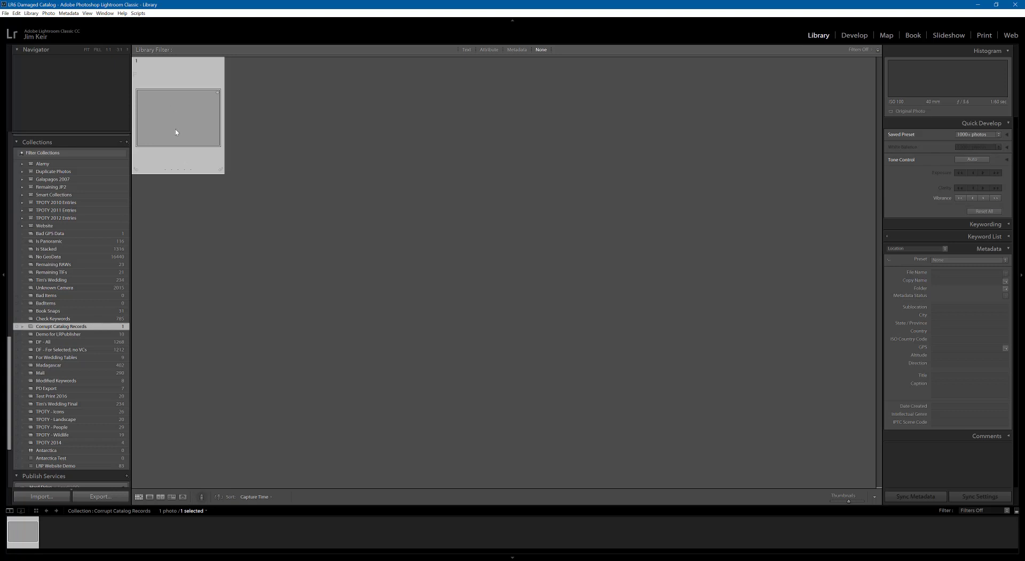
pyautogui.moveTo(882, 304)
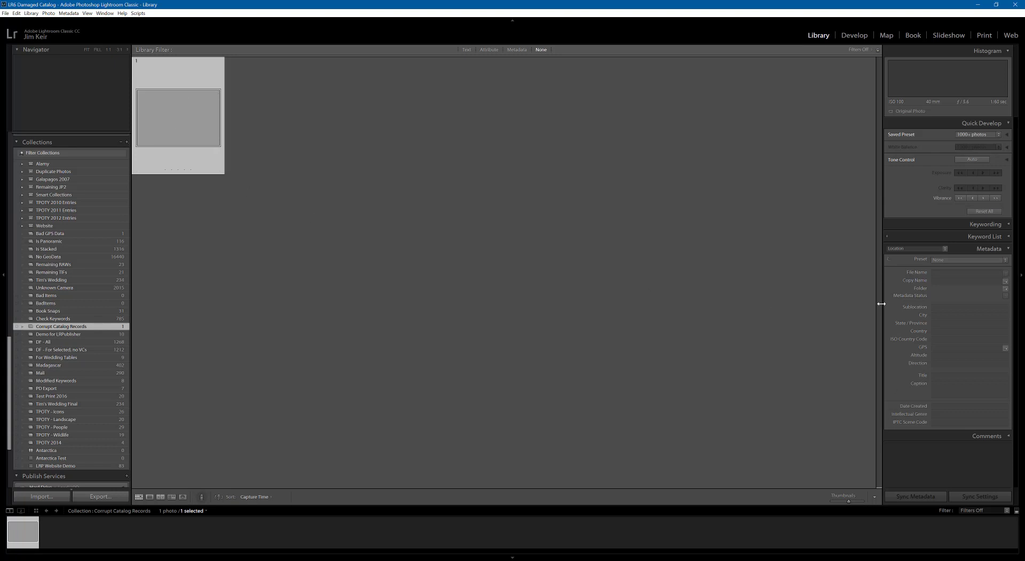
pyautogui.moveTo(899, 449)
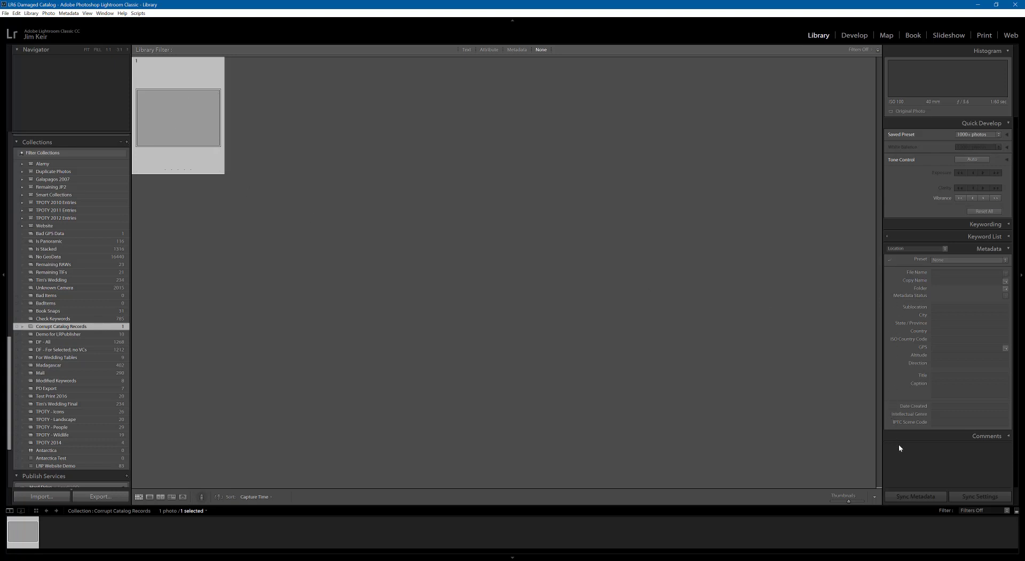
pyautogui.moveTo(234, 126)
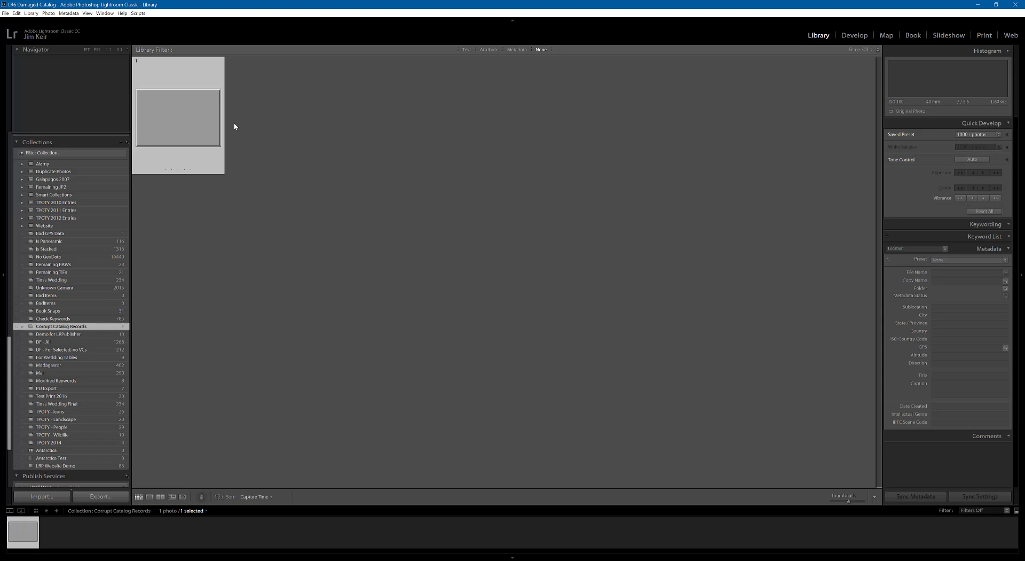
pyautogui.moveTo(234, 140)
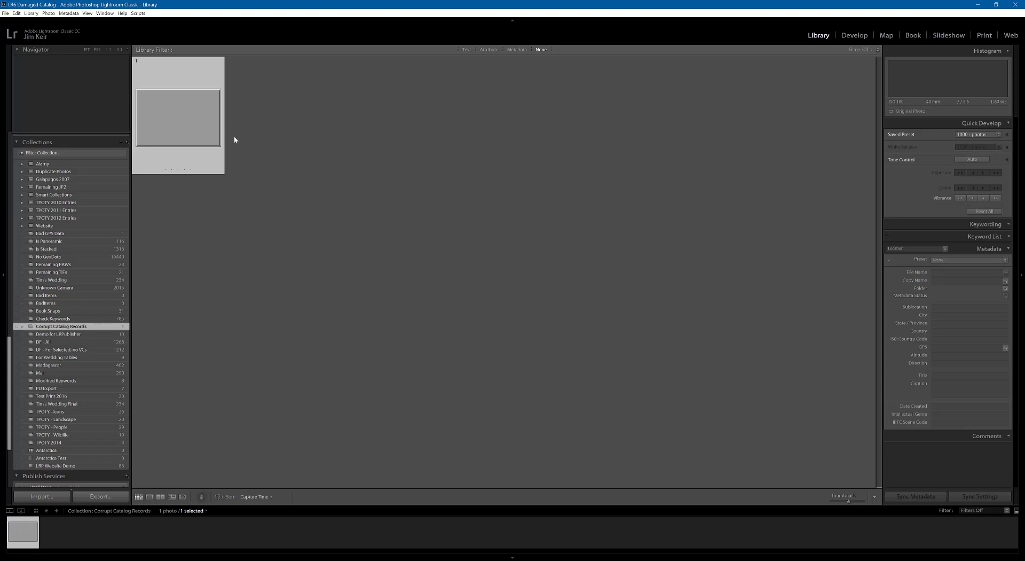
pyautogui.moveTo(333, 95)
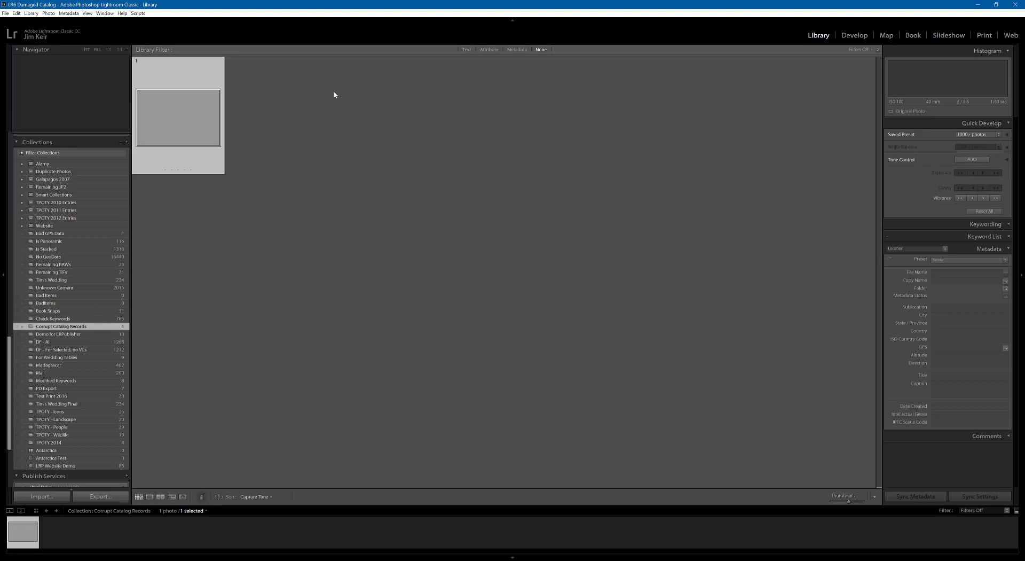
pyautogui.moveTo(911, 377)
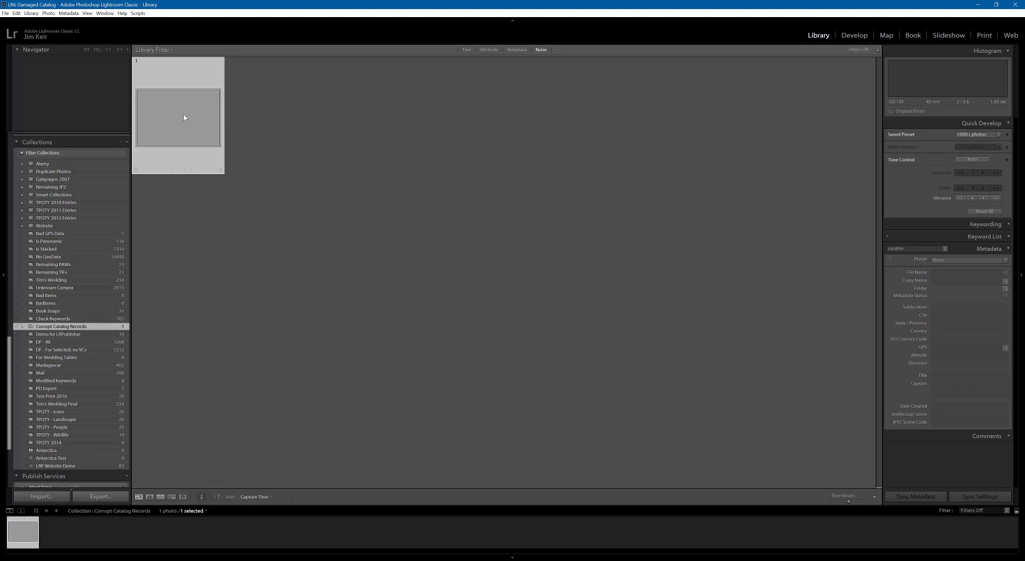
pyautogui.rightClick(185, 117)
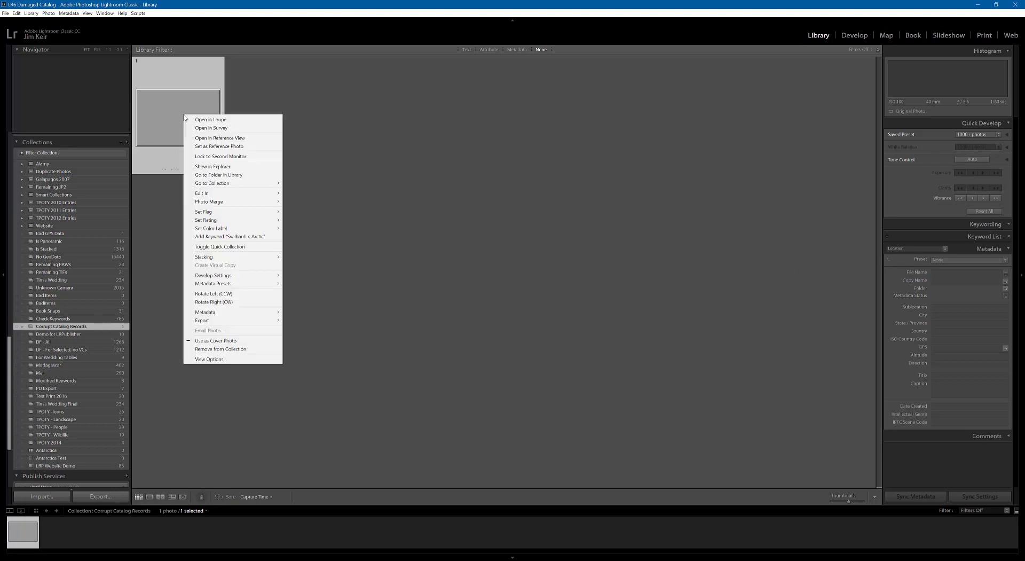
pyautogui.moveTo(237, 176)
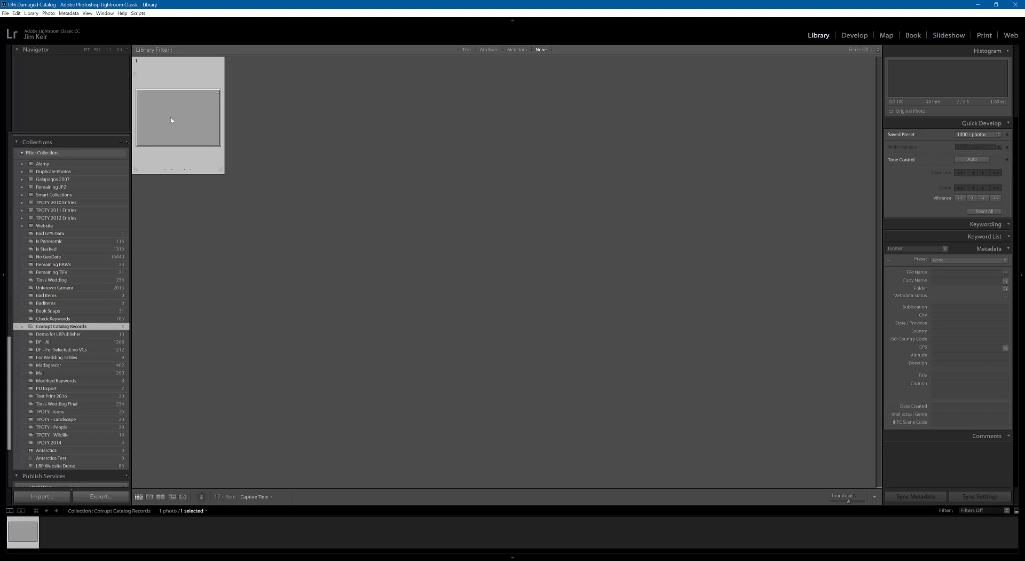
pyautogui.rightClick(171, 121)
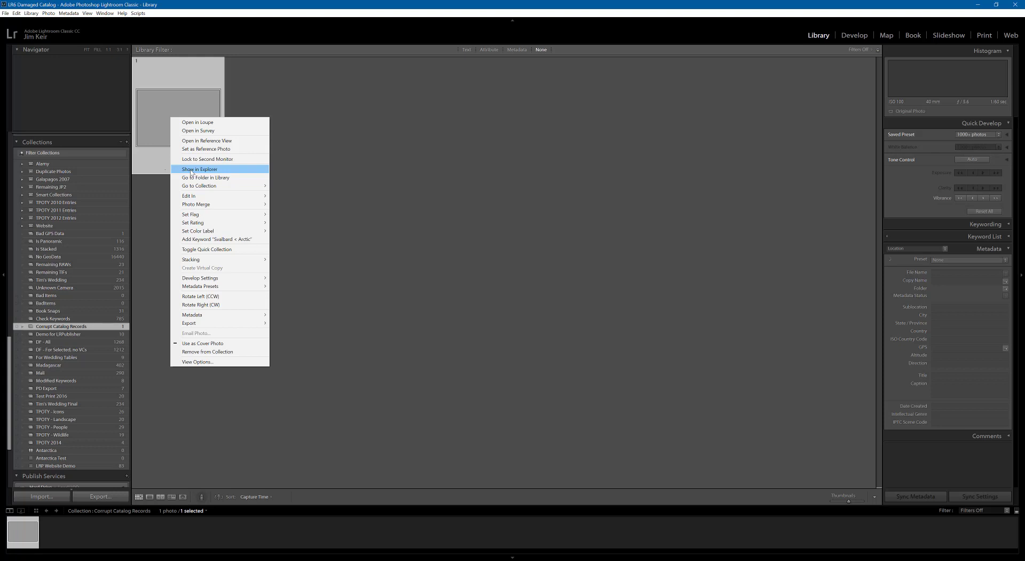
pyautogui.click(199, 168)
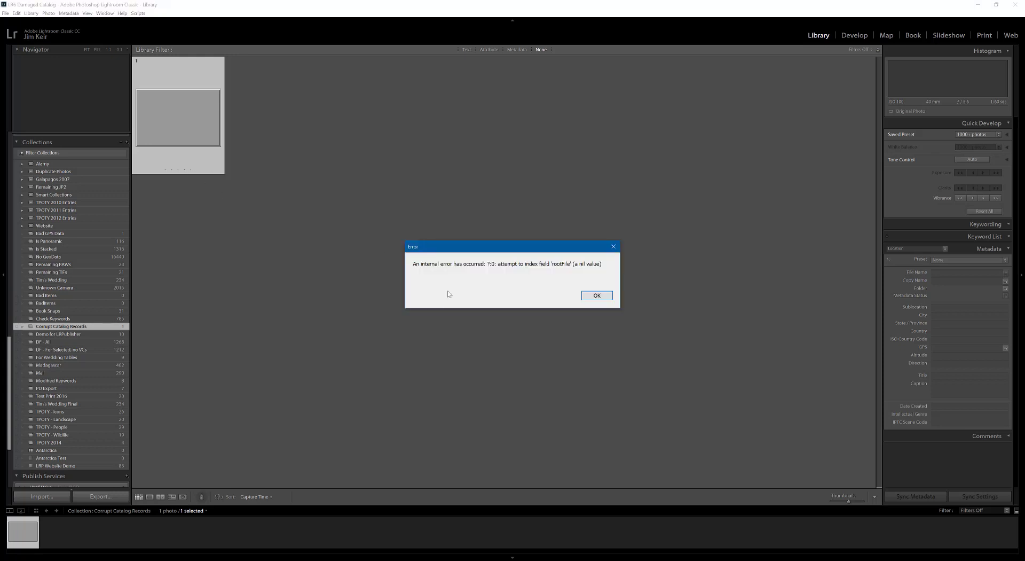
pyautogui.moveTo(594, 278)
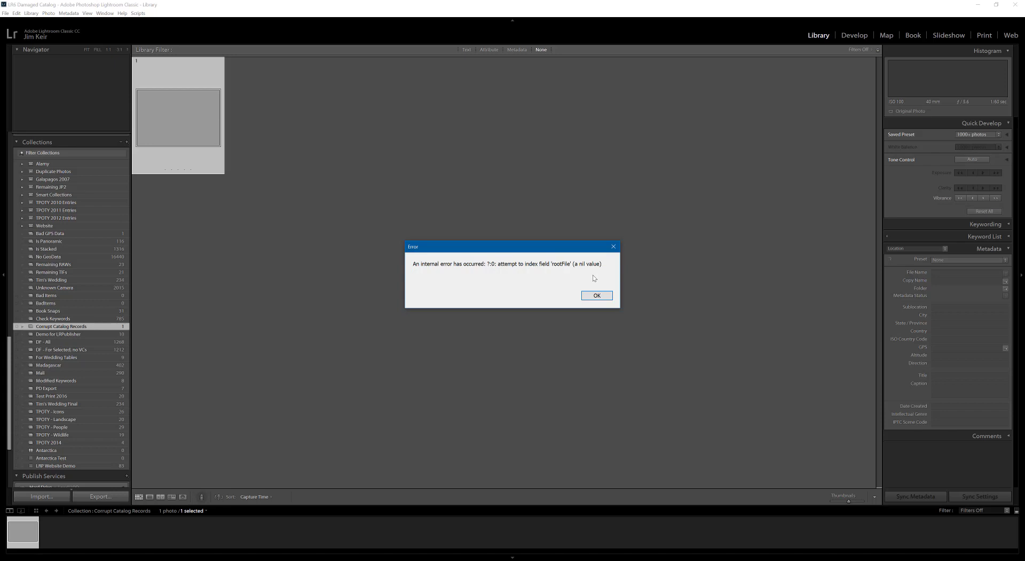
pyautogui.moveTo(525, 289)
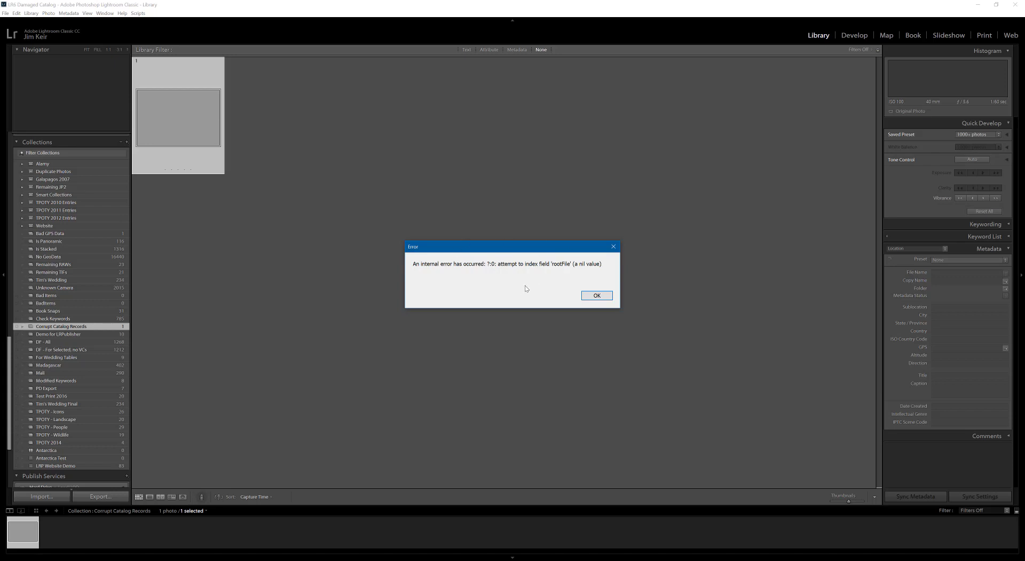
pyautogui.moveTo(512, 274)
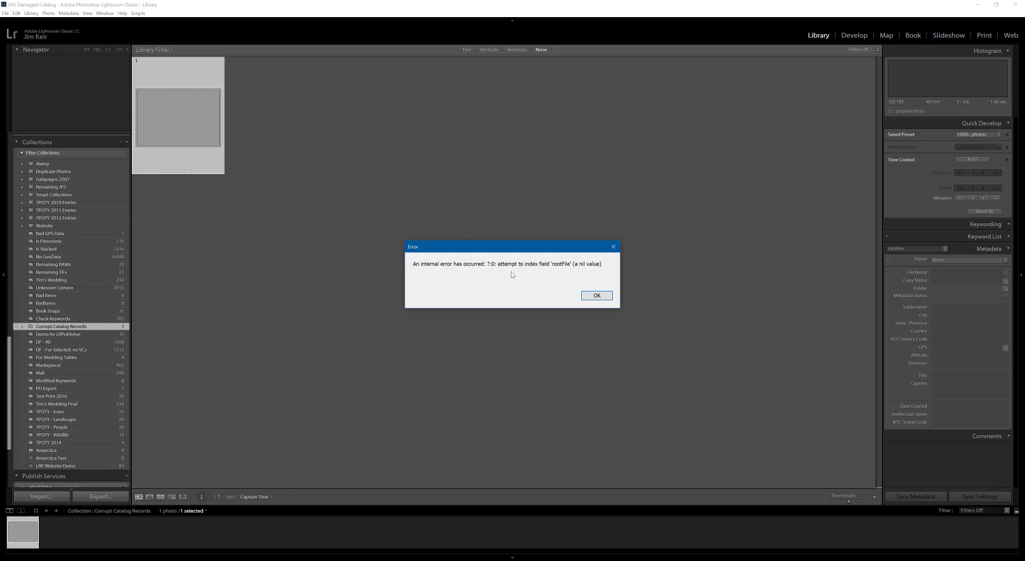
pyautogui.moveTo(512, 277)
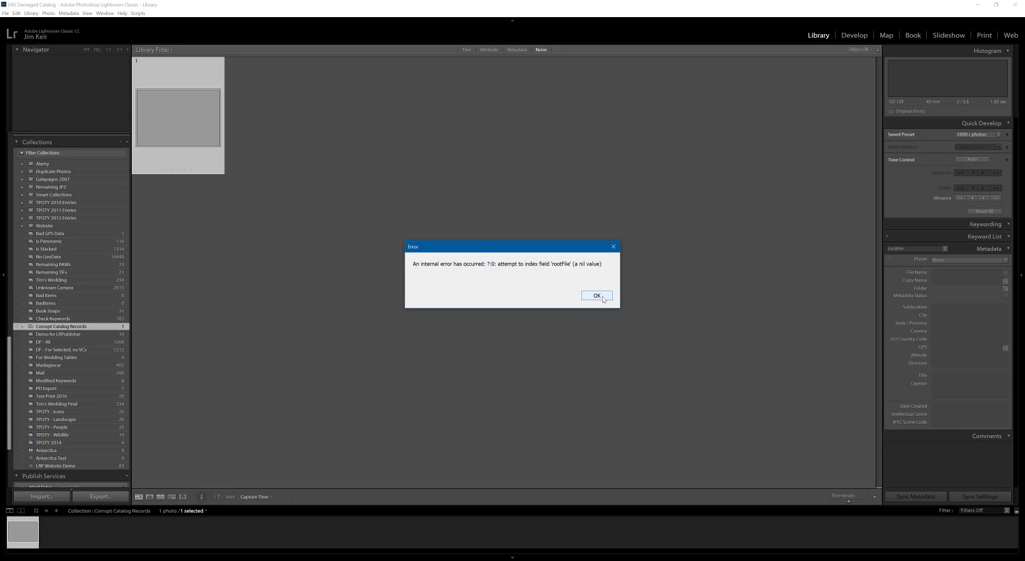
# Dismiss the internal error about the nil rootFile field.
pyautogui.click(595, 296)
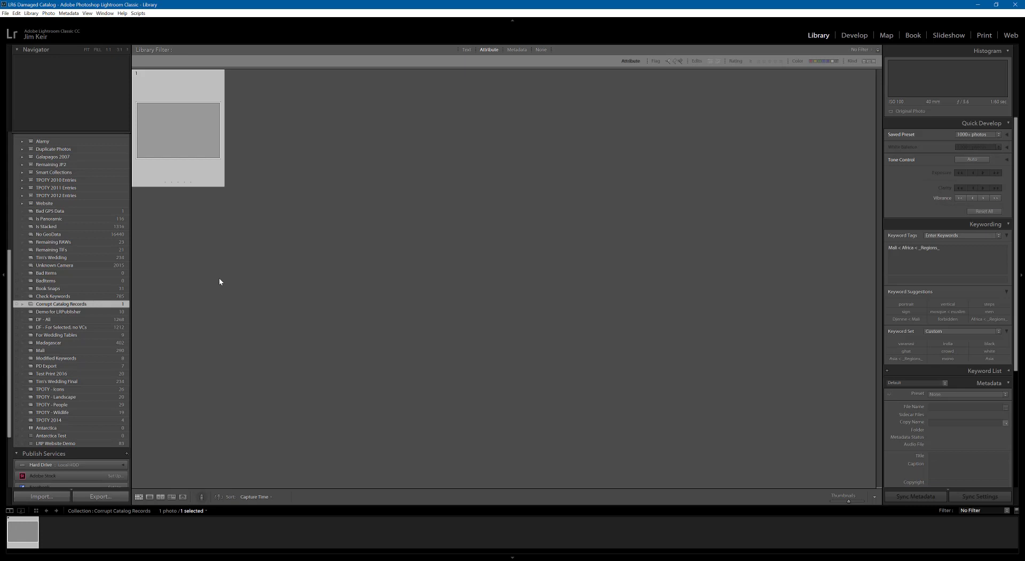
pyautogui.moveTo(188, 92)
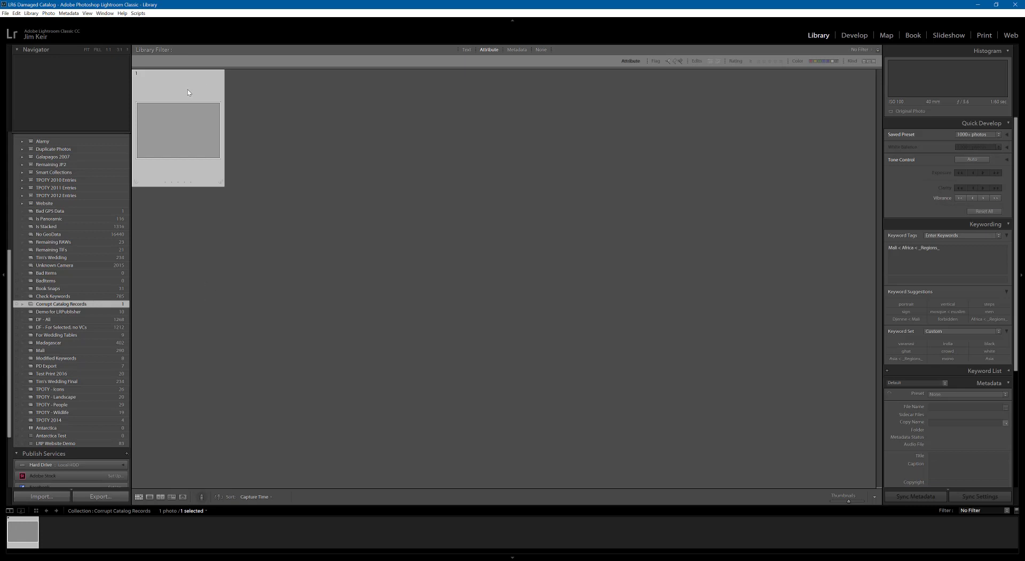
pyautogui.moveTo(188, 92)
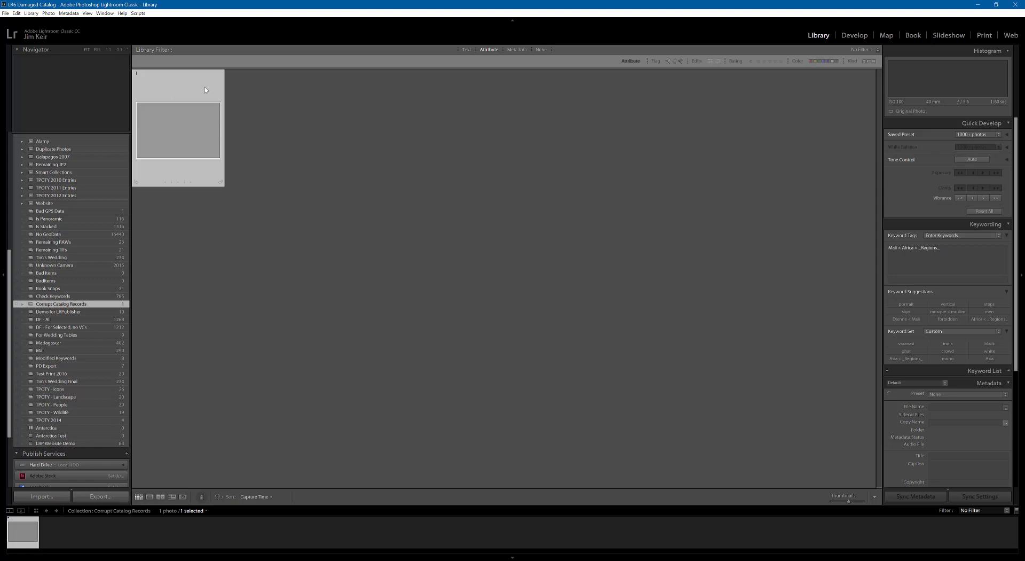
pyautogui.moveTo(173, 129)
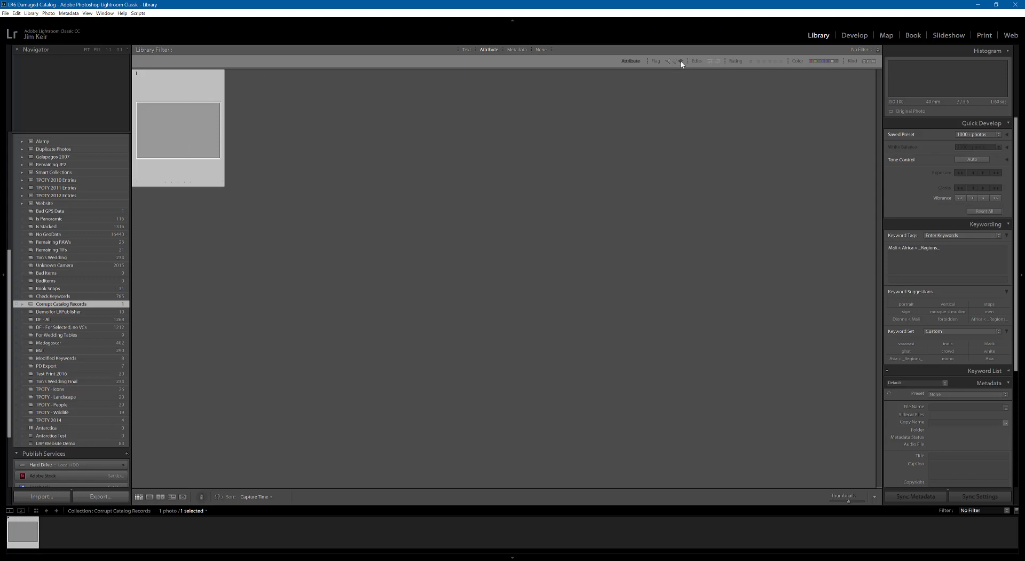
# Apply the Rejected flag attribute filter to the Corrupt Catalog Records collection.
pyautogui.click(680, 61)
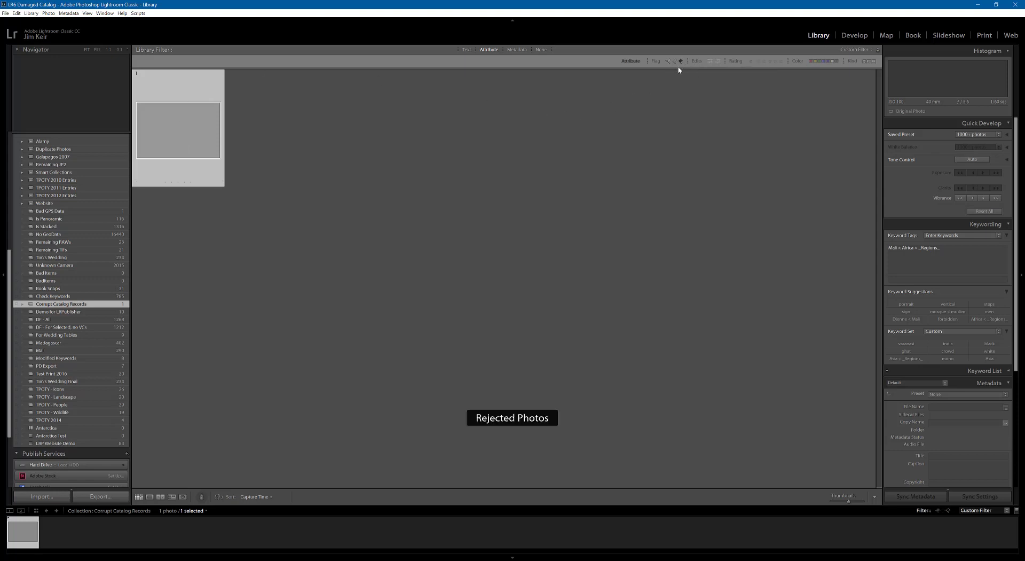
pyautogui.moveTo(389, 233)
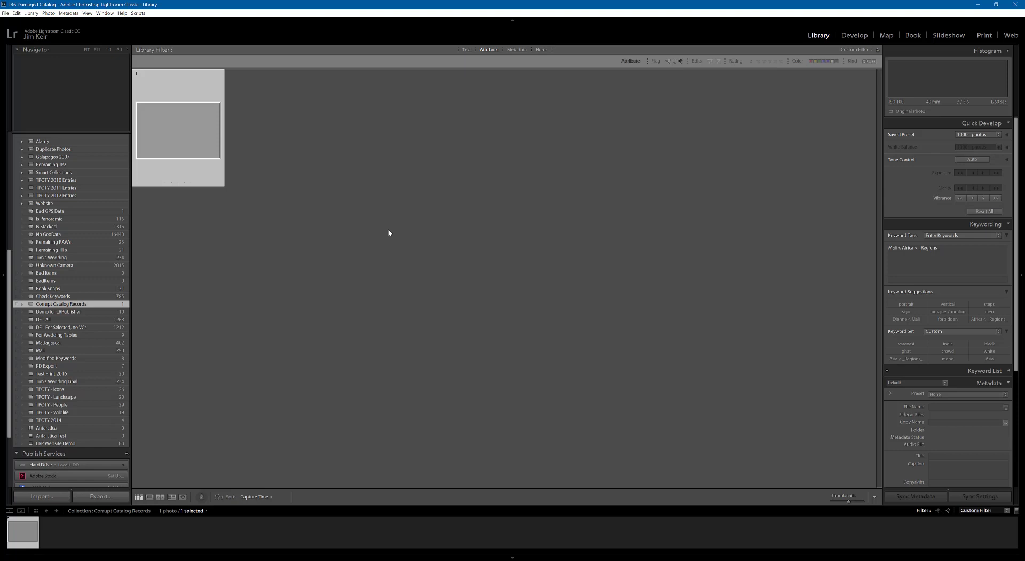
pyautogui.moveTo(254, 151)
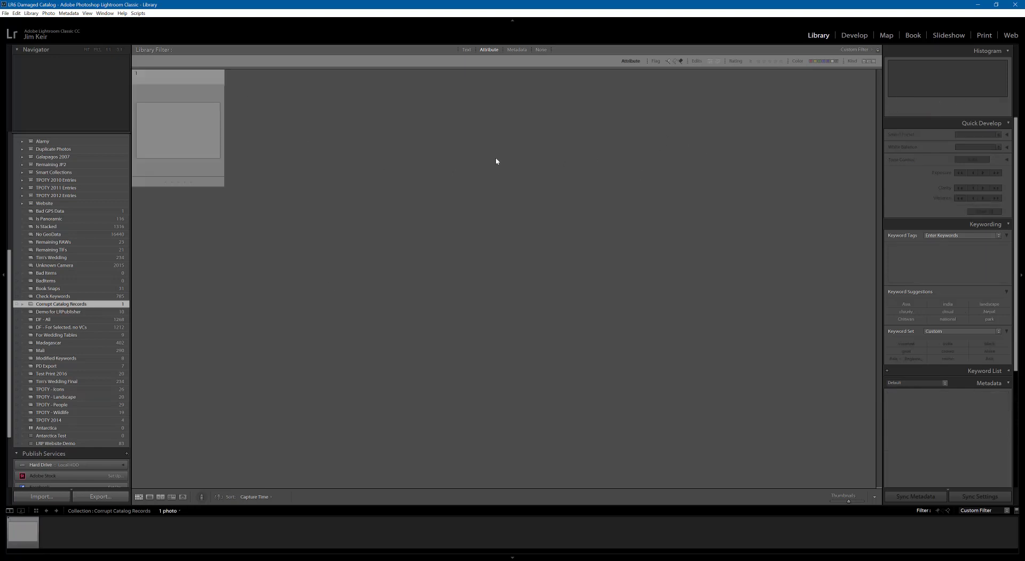
pyautogui.moveTo(61, 305)
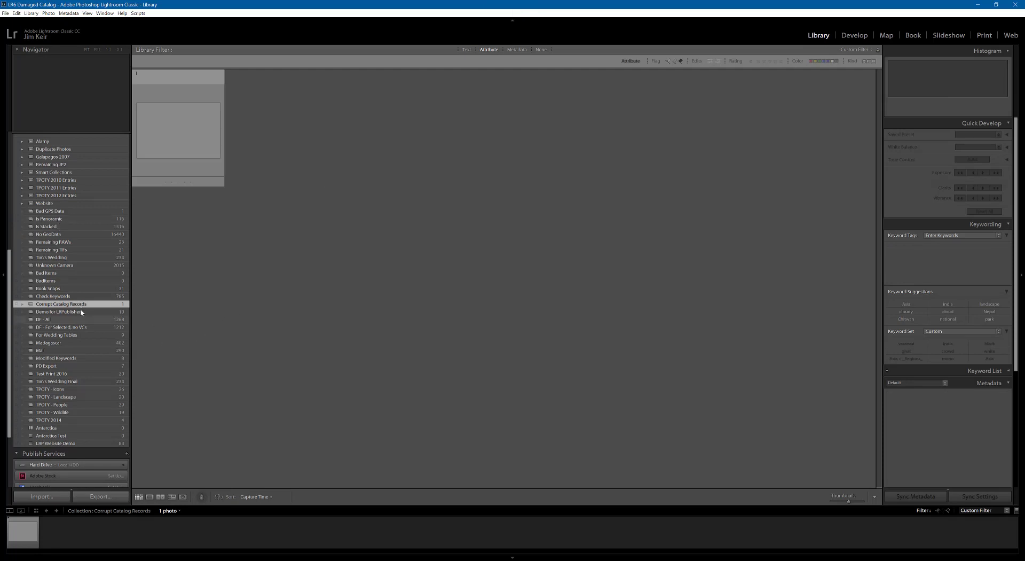
pyautogui.moveTo(61, 304)
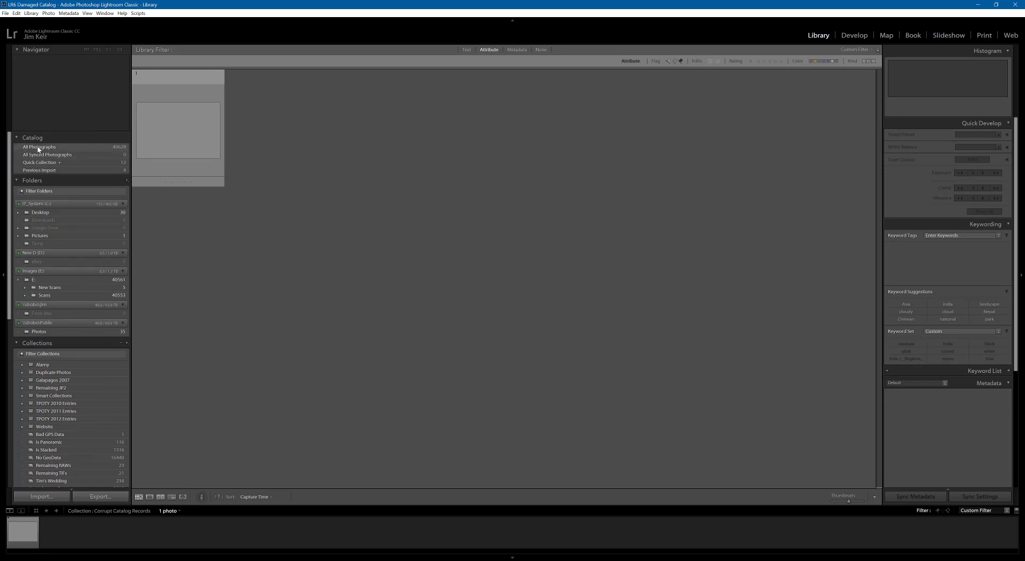
# Show All Photographs with the rejected filter, 20 of 40,628, and select the blank damaged photo.
pyautogui.click(38, 146)
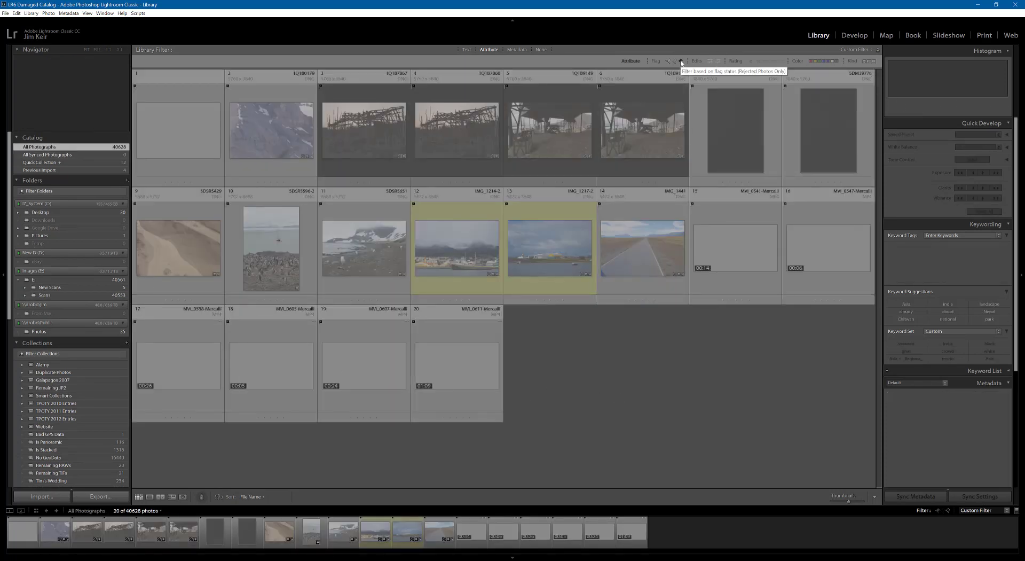
pyautogui.click(177, 129)
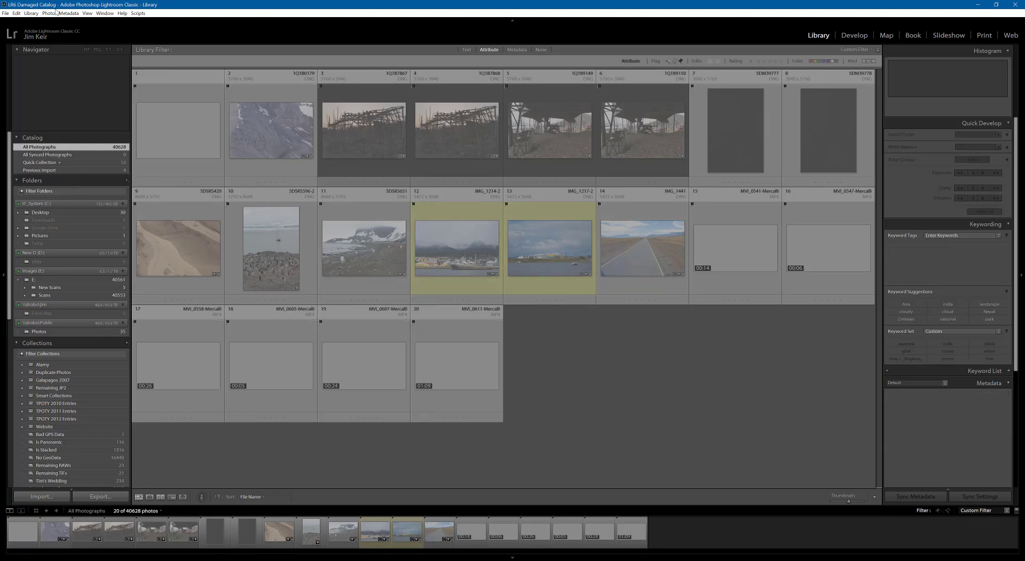
pyautogui.click(48, 12)
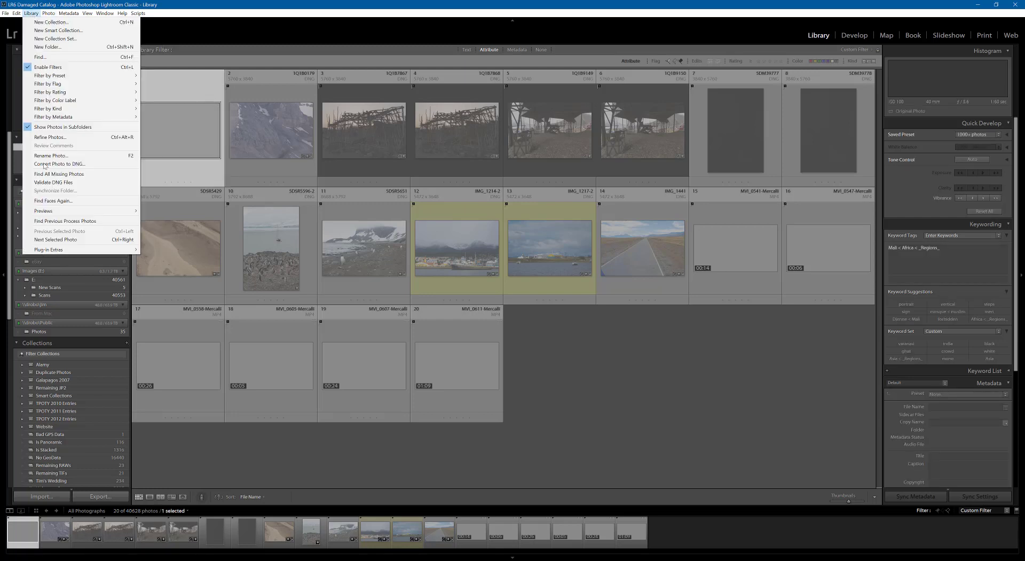
pyautogui.click(29, 13)
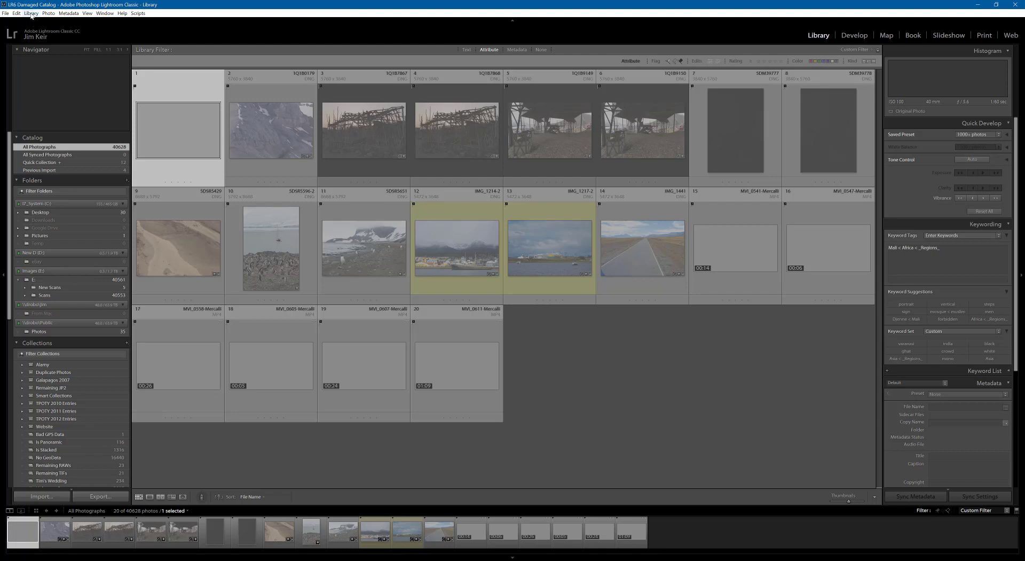
pyautogui.click(48, 13)
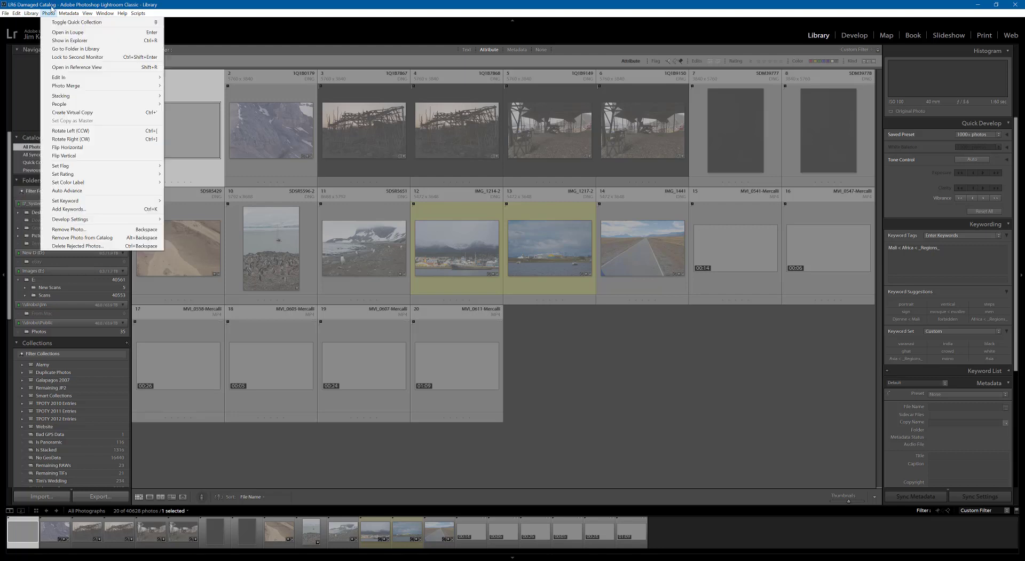
pyautogui.moveTo(77, 245)
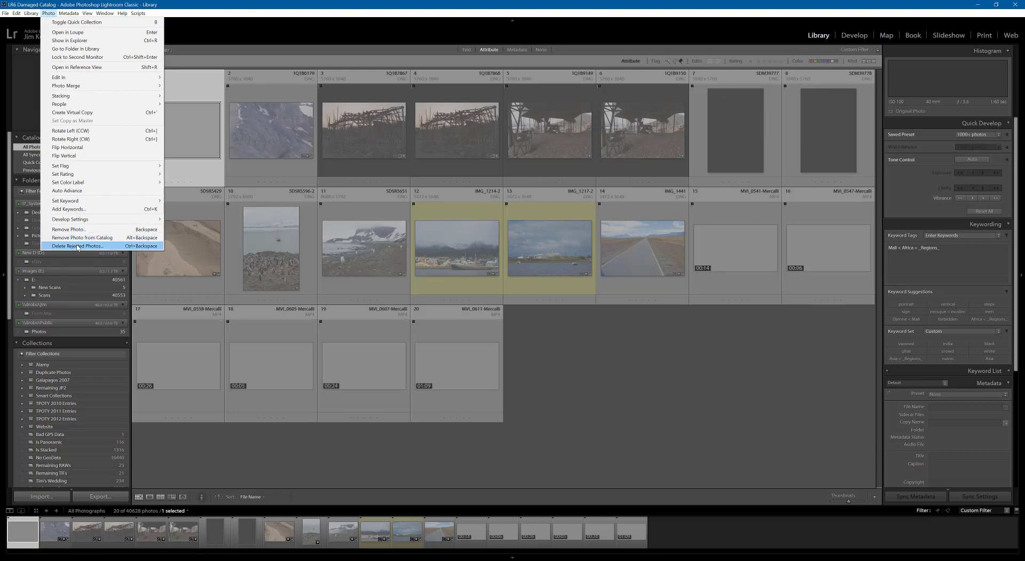
pyautogui.click(77, 245)
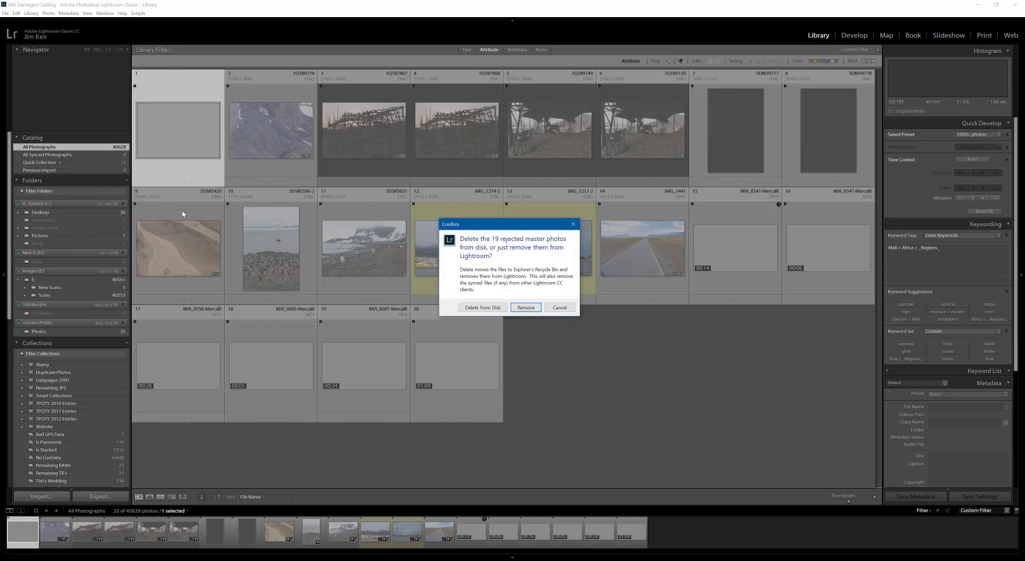
pyautogui.moveTo(526, 308)
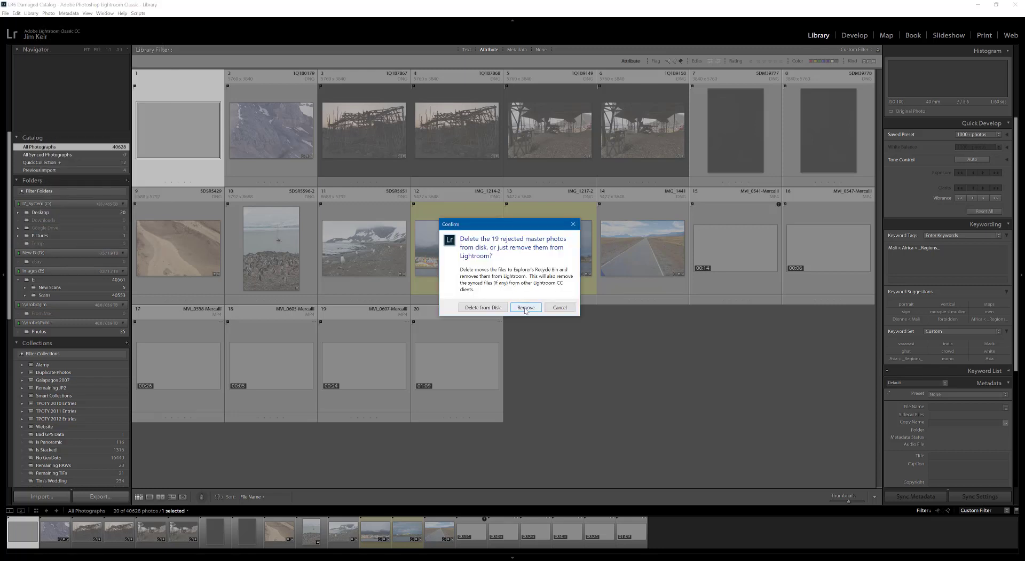
pyautogui.click(526, 308)
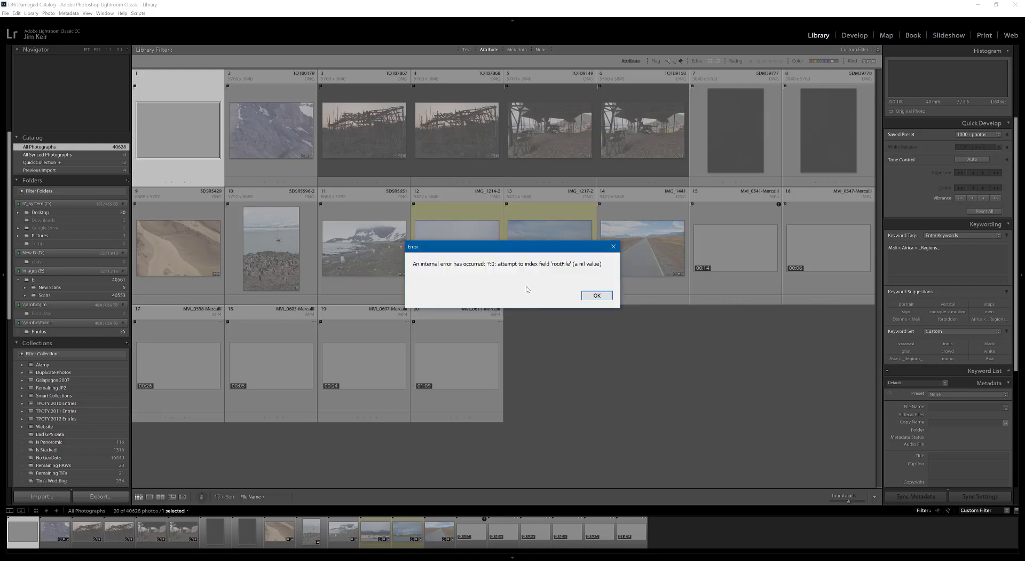
pyautogui.click(595, 295)
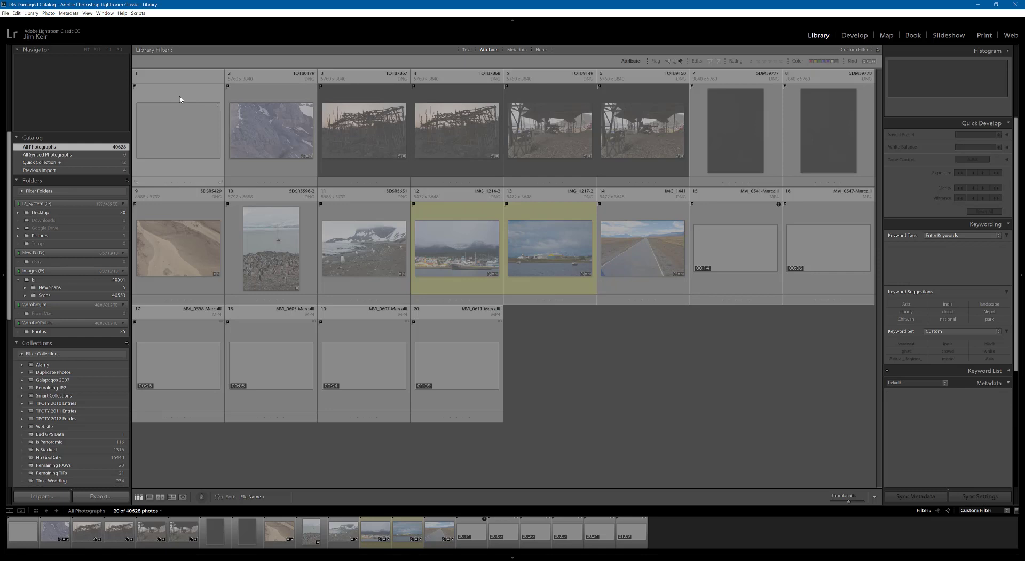
pyautogui.moveTo(185, 103)
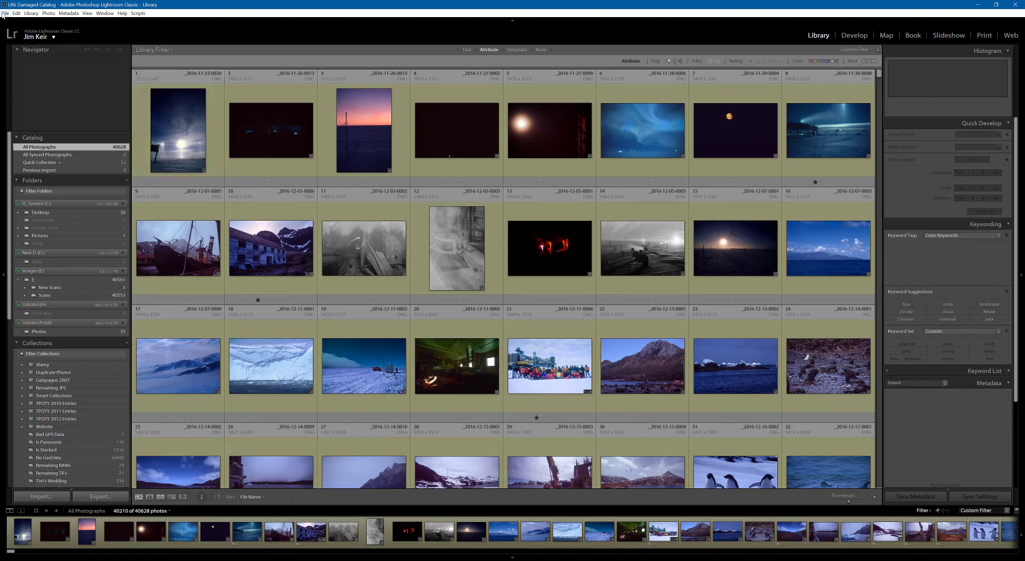
# Start File > Export as Catalog for the current photos.
pyautogui.click(6, 13)
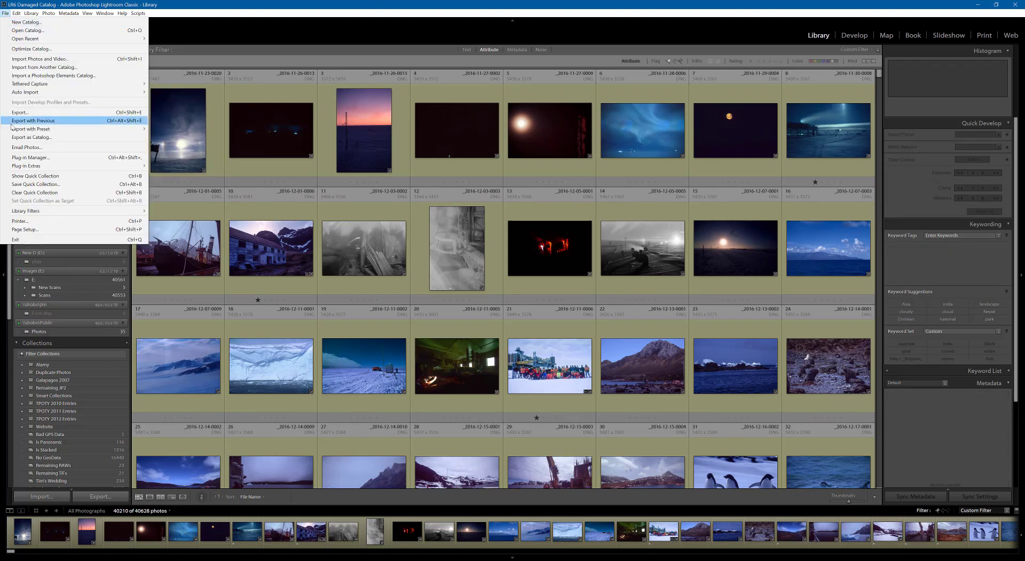
pyautogui.moveTo(32, 137)
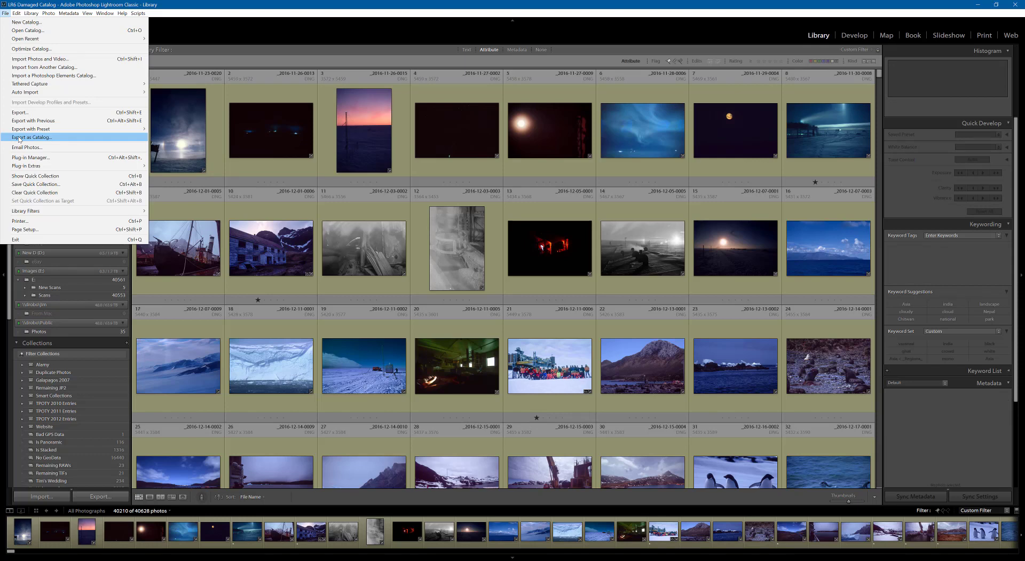
pyautogui.click(32, 136)
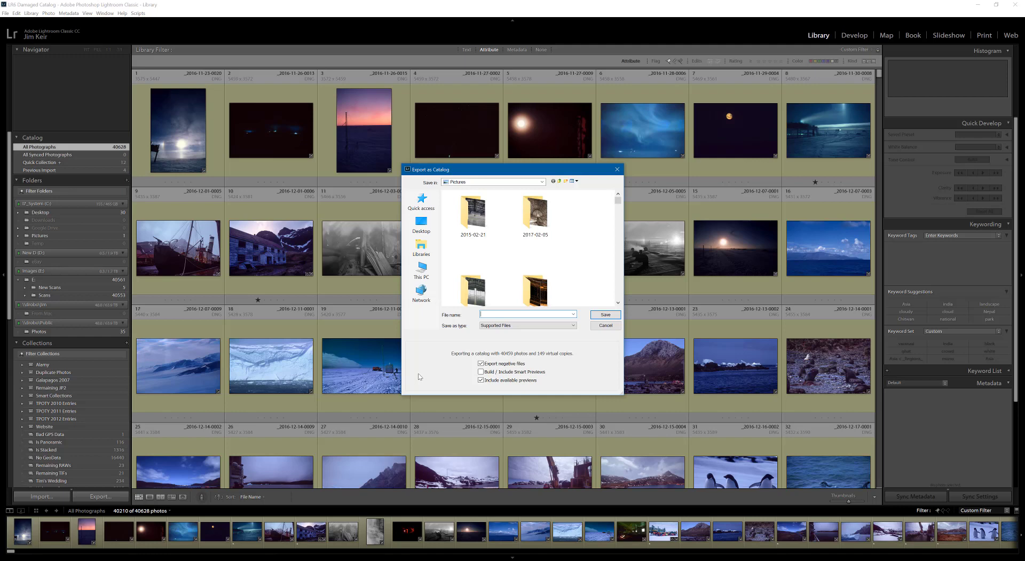
pyautogui.moveTo(421, 253)
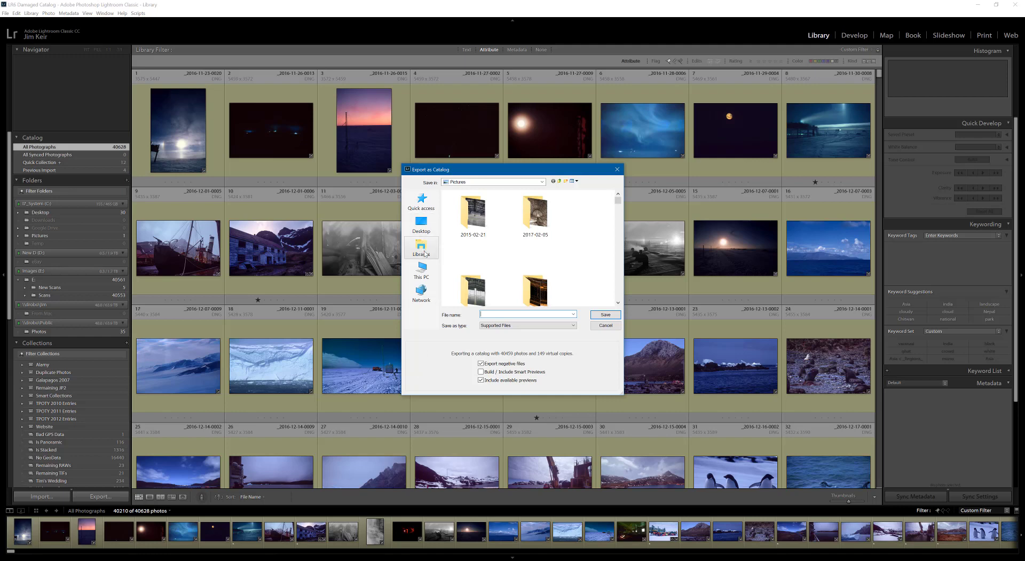
# Save the Test Valid catalog to Images (E:) > New folder, excluding negative files and previews.
pyautogui.click(421, 271)
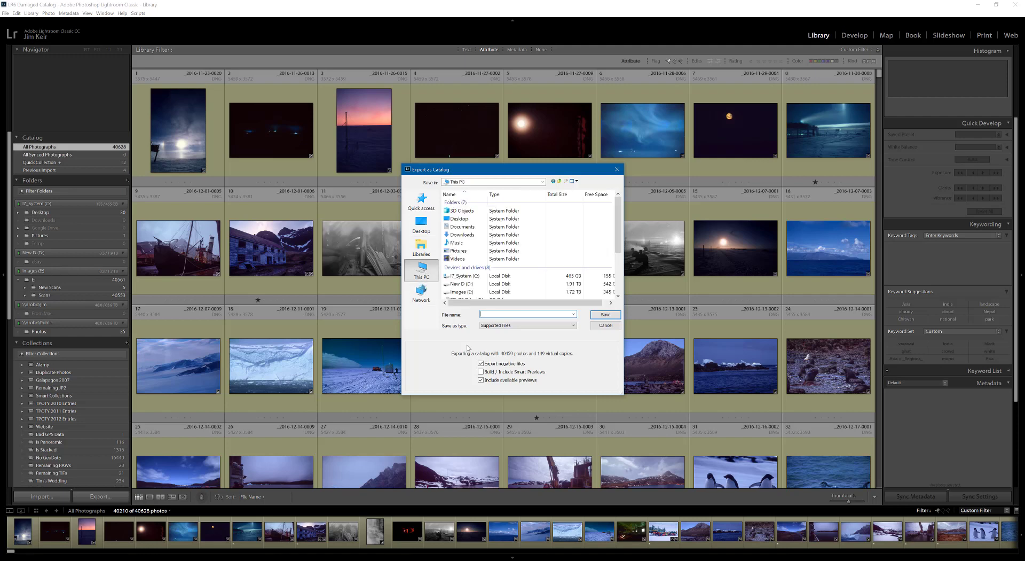
pyautogui.scroll(-3)
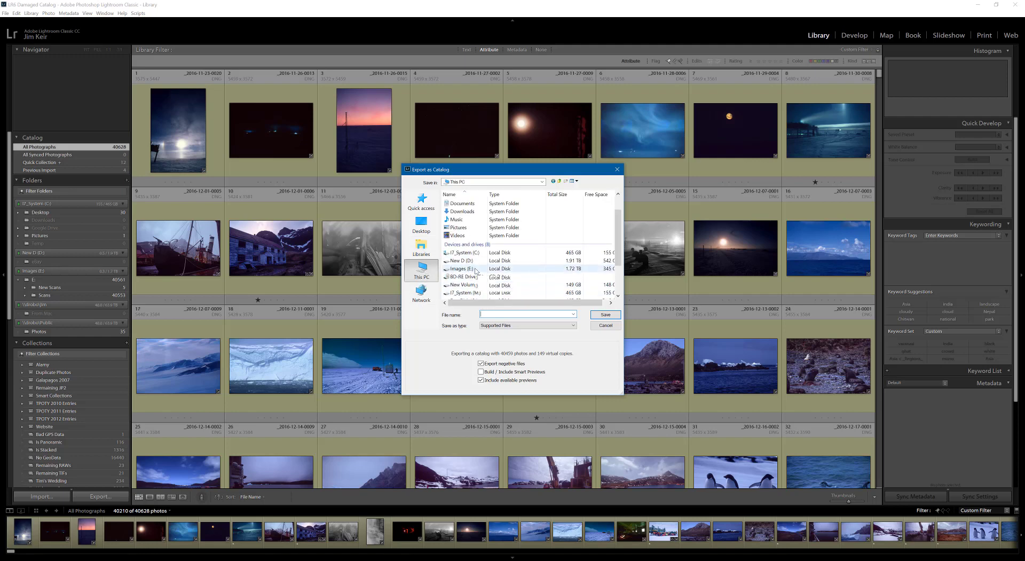
pyautogui.scroll(-3)
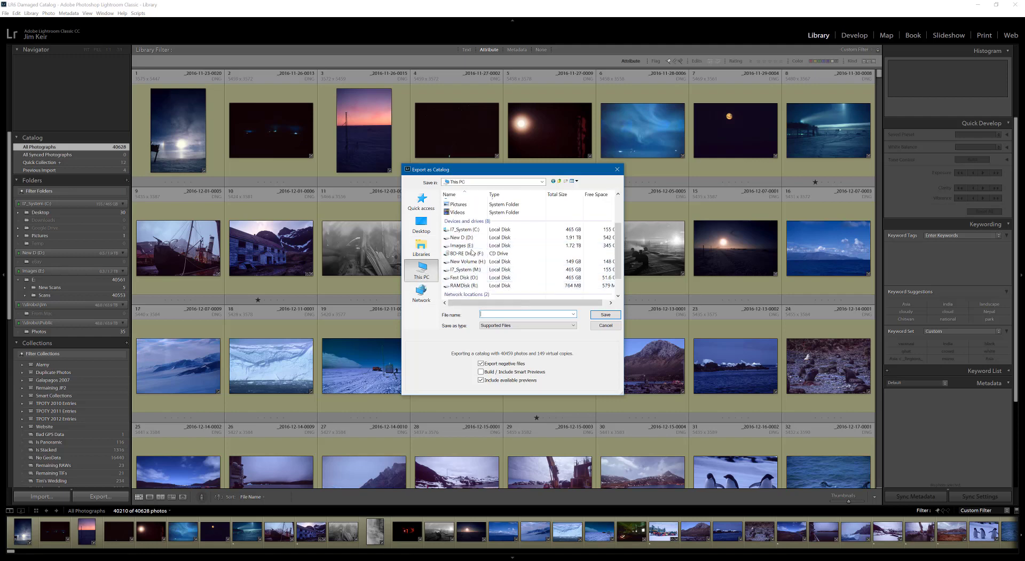
pyautogui.click(465, 245)
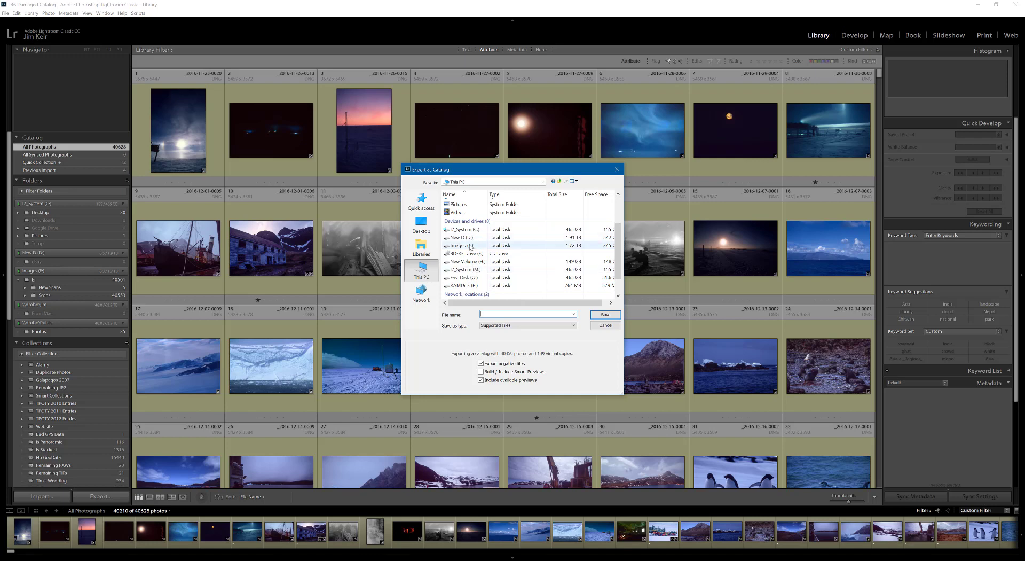
pyautogui.doubleClick(460, 245)
pyautogui.write('Test Valid')
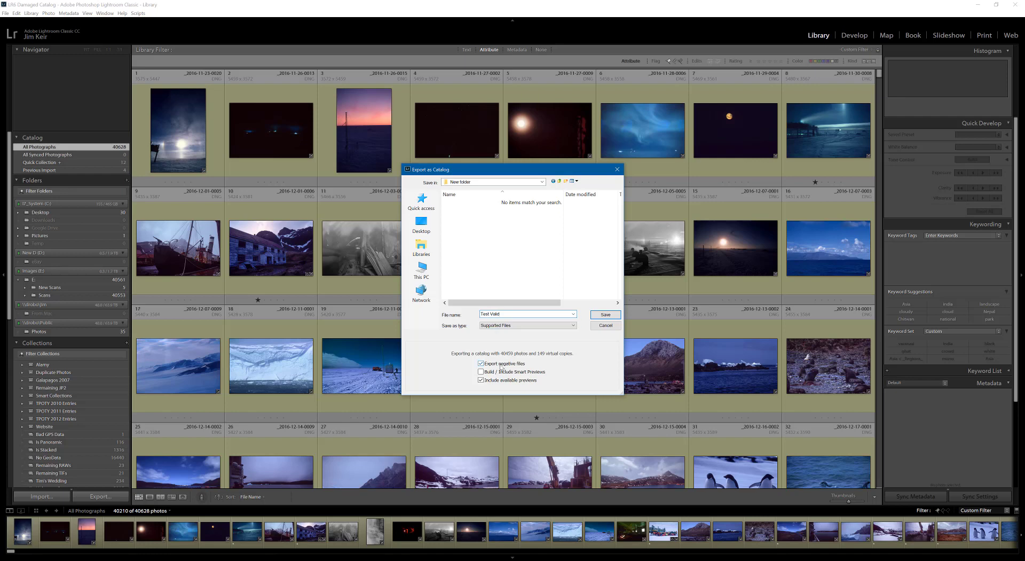
pyautogui.click(482, 363)
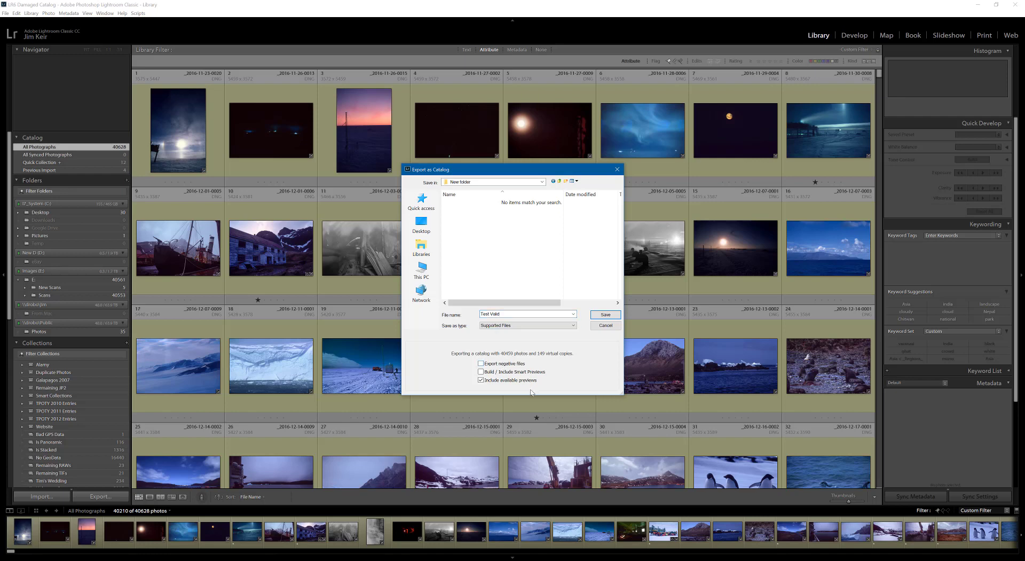
pyautogui.click(482, 380)
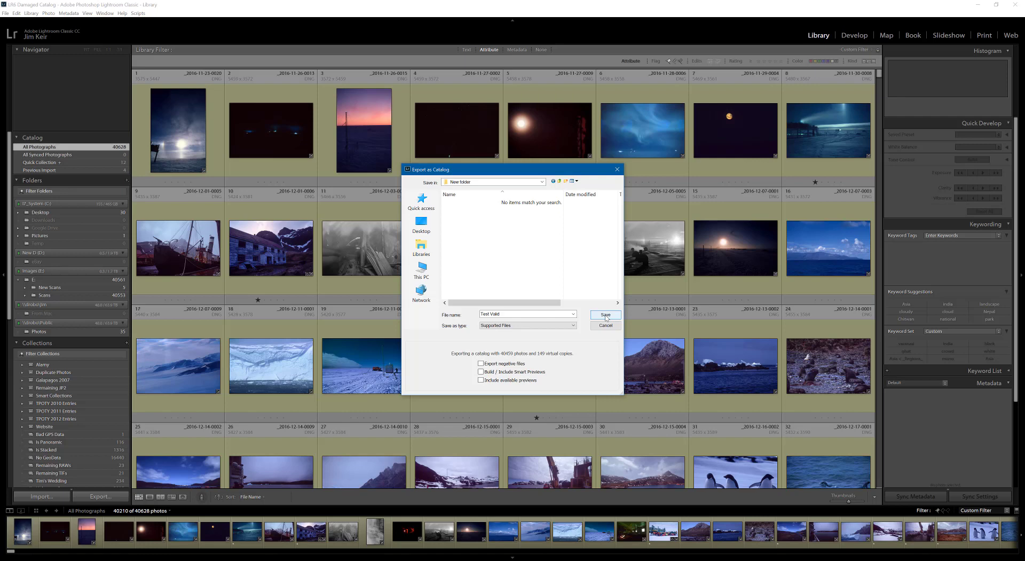
pyautogui.click(604, 314)
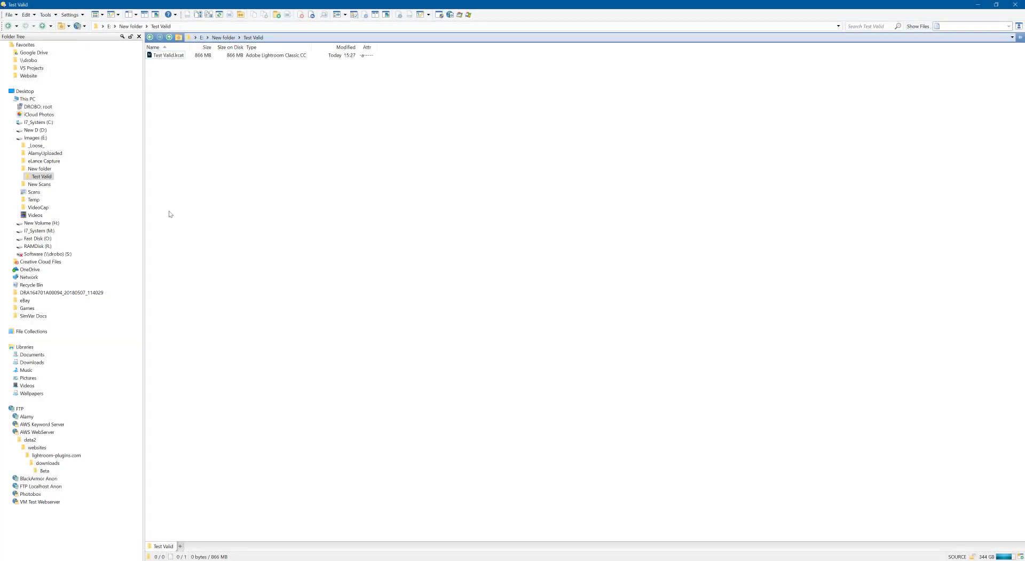
# Open Test Valid.lrcat from its Test Valid folder into Lightroom.
pyautogui.click(167, 54)
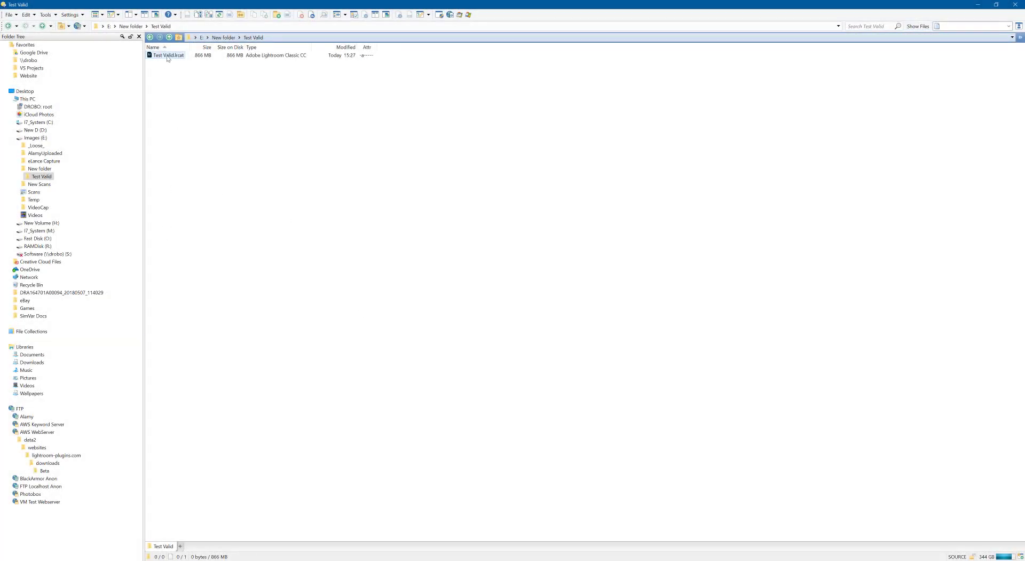
pyautogui.moveTo(167, 54)
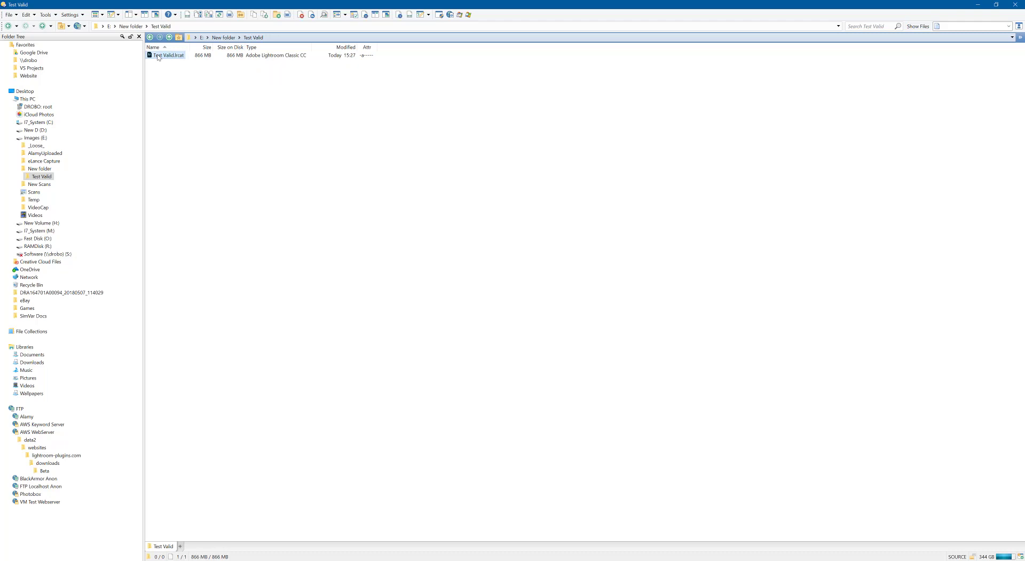
pyautogui.doubleClick(171, 54)
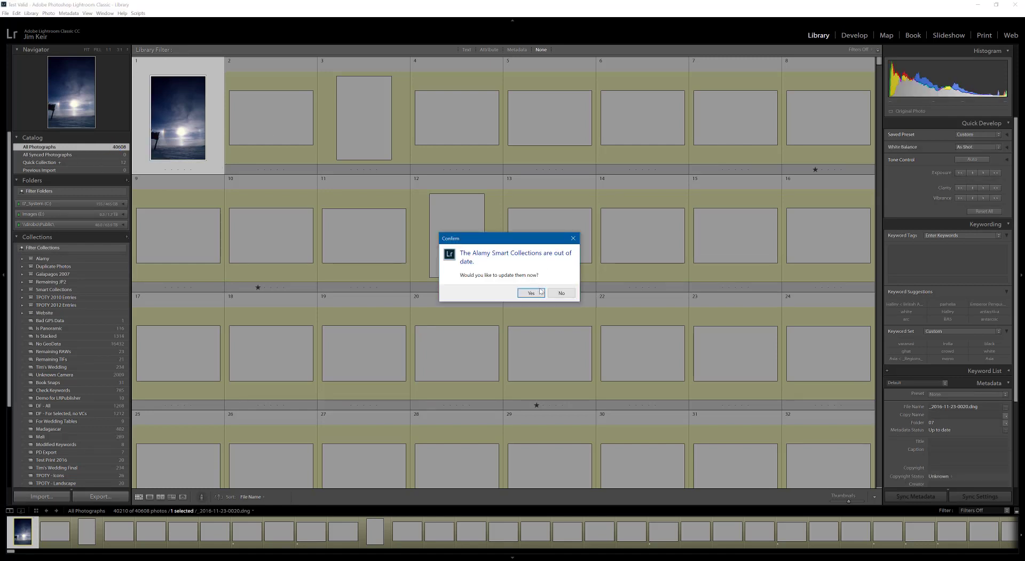
# Answer Yes to updating the Alamy Smart Collections, then reach Library > Plug-in Extras.
pyautogui.click(560, 293)
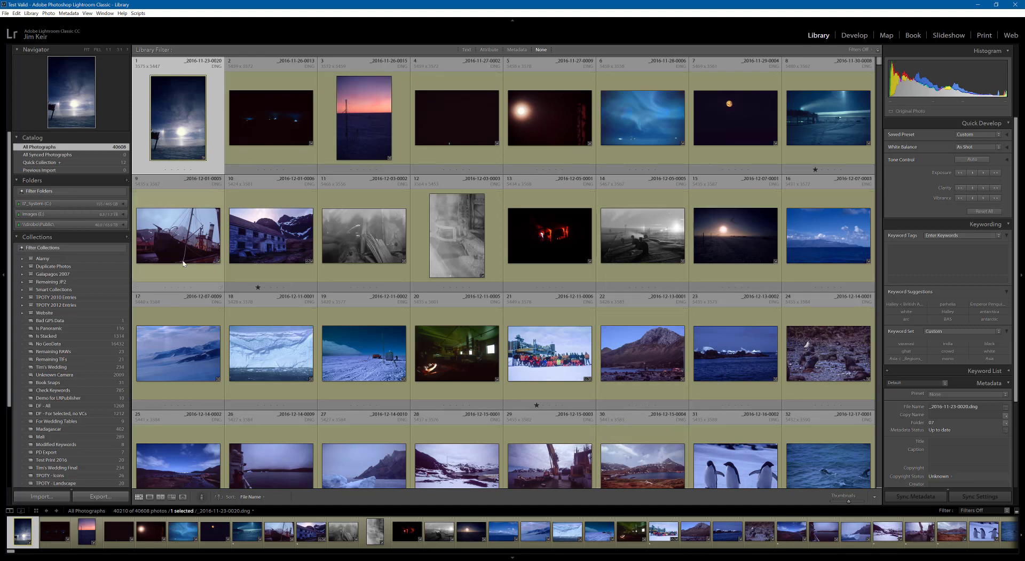
pyautogui.click(31, 12)
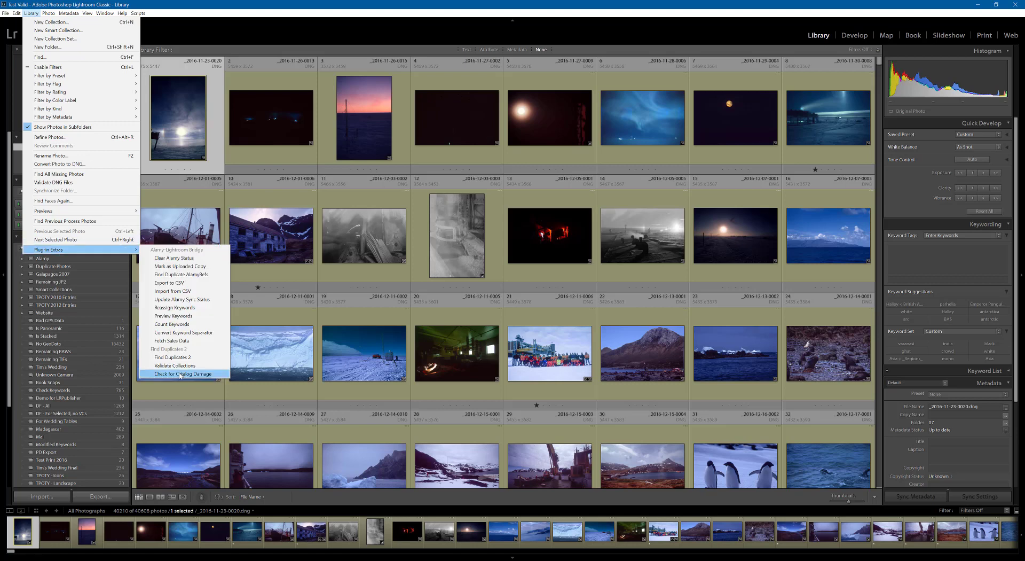
# Run Check for Catalog Damage on Test Valid and dismiss the no-damage report.
pyautogui.click(183, 373)
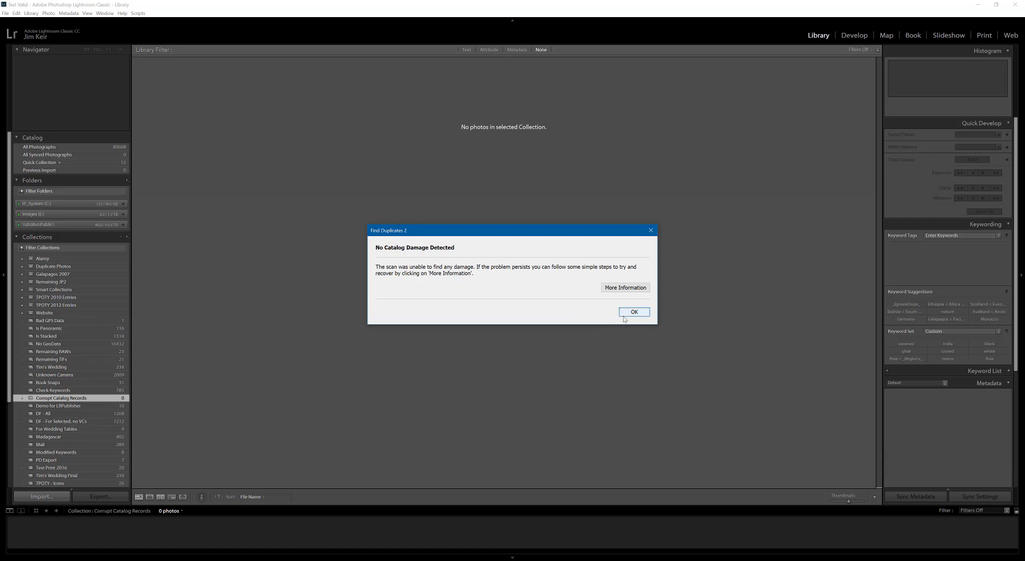
pyautogui.click(633, 310)
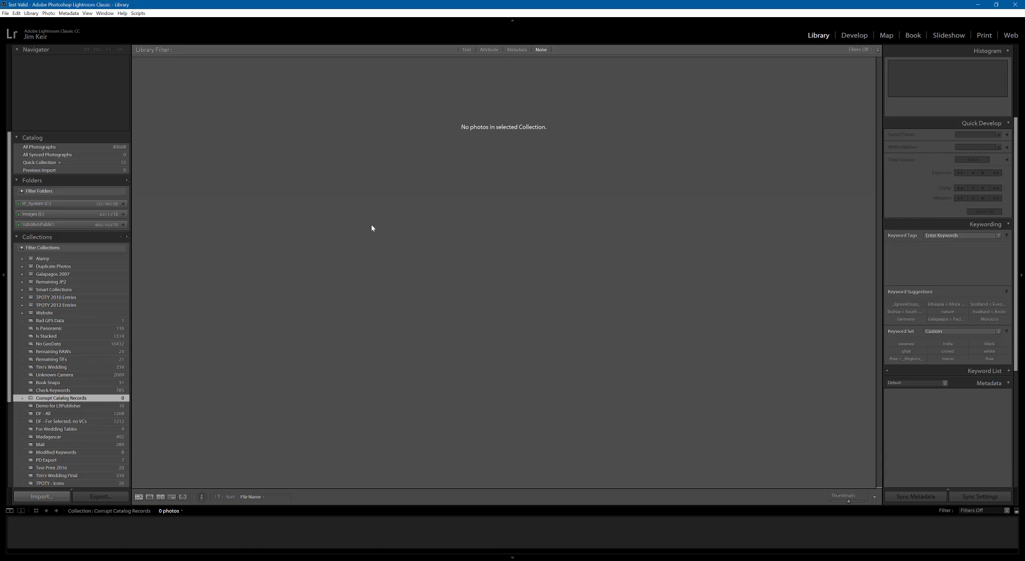
pyautogui.moveTo(231, 253)
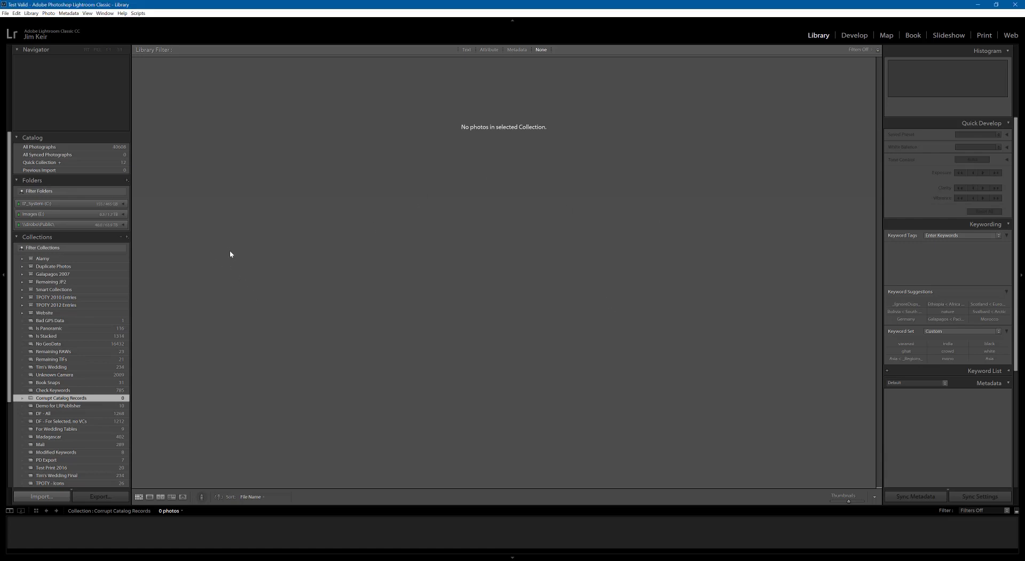
pyautogui.moveTo(124, 215)
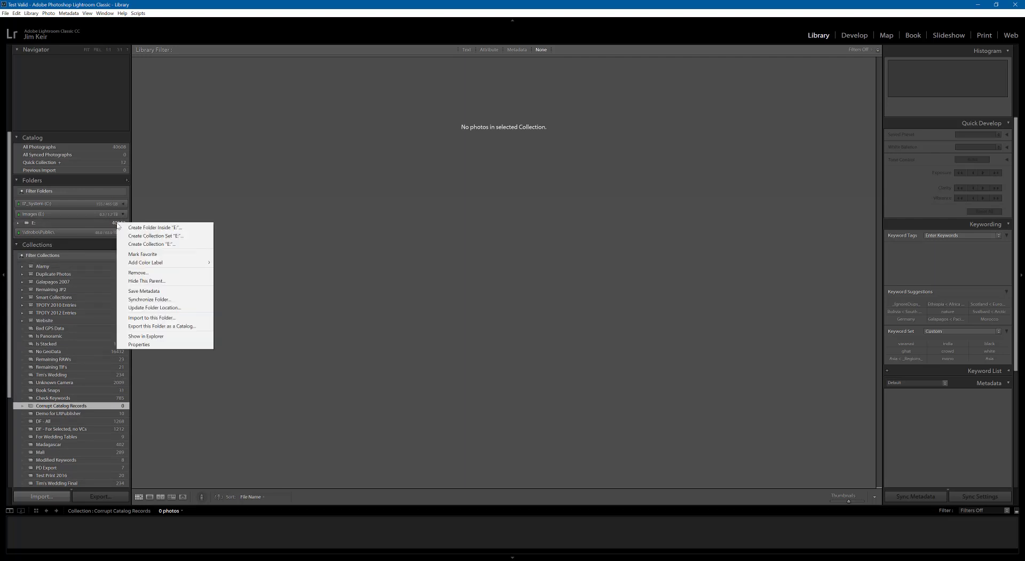
pyautogui.moveTo(150, 299)
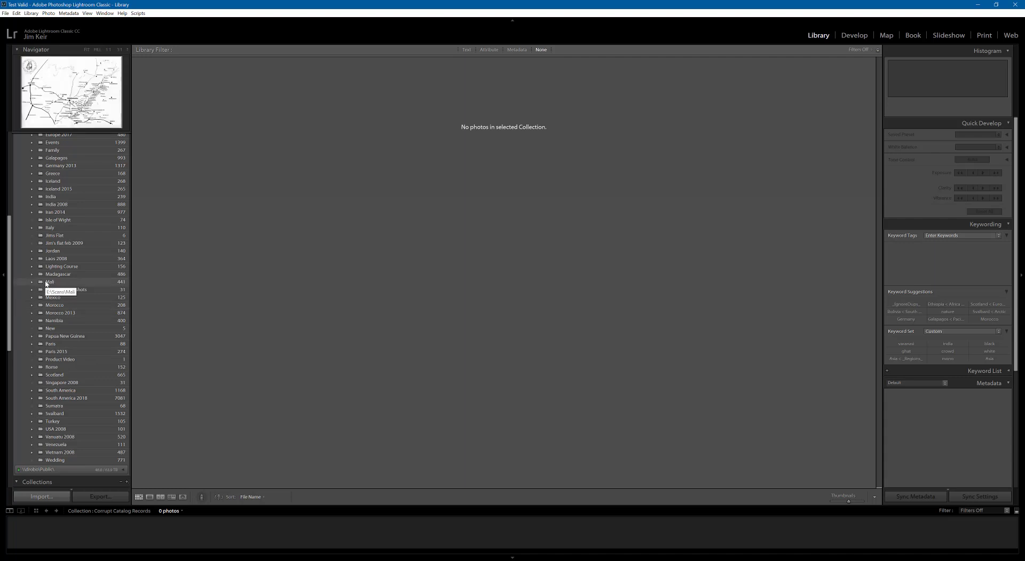
# Synchronize the Mali folder, keeping missing photos in the catalog, to import its one new photo.
pyautogui.rightClick(47, 282)
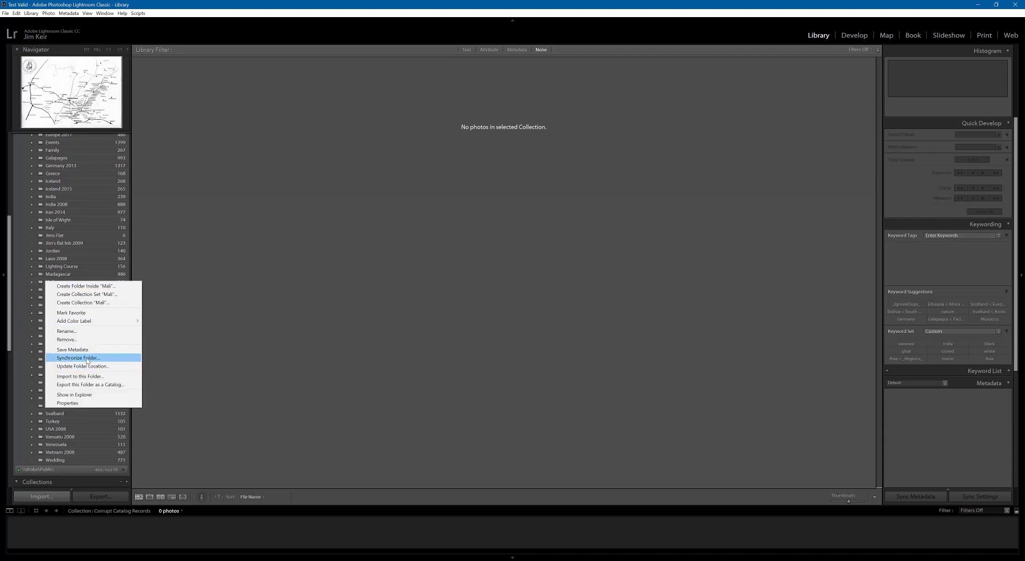
pyautogui.click(78, 358)
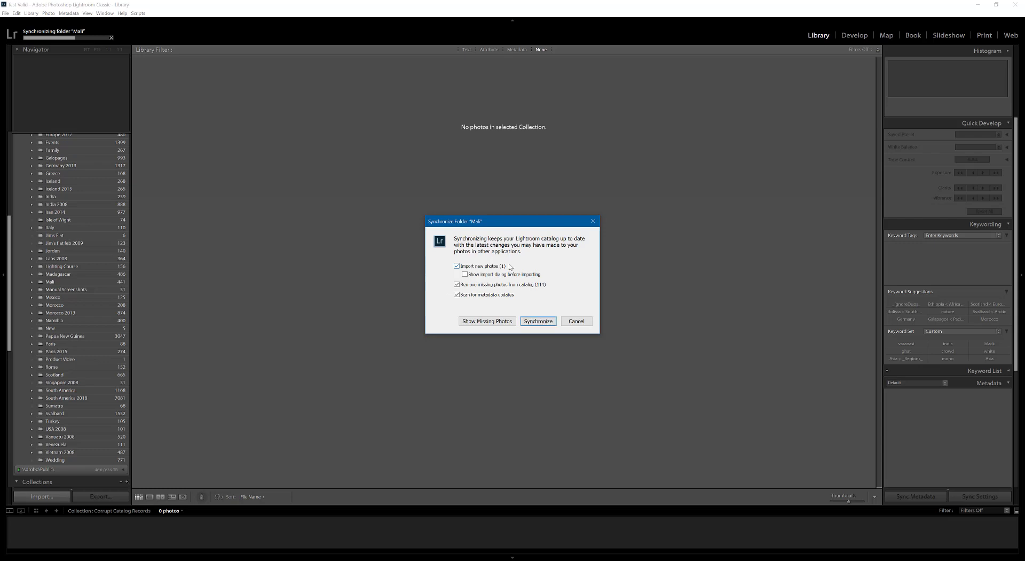
pyautogui.moveTo(483, 295)
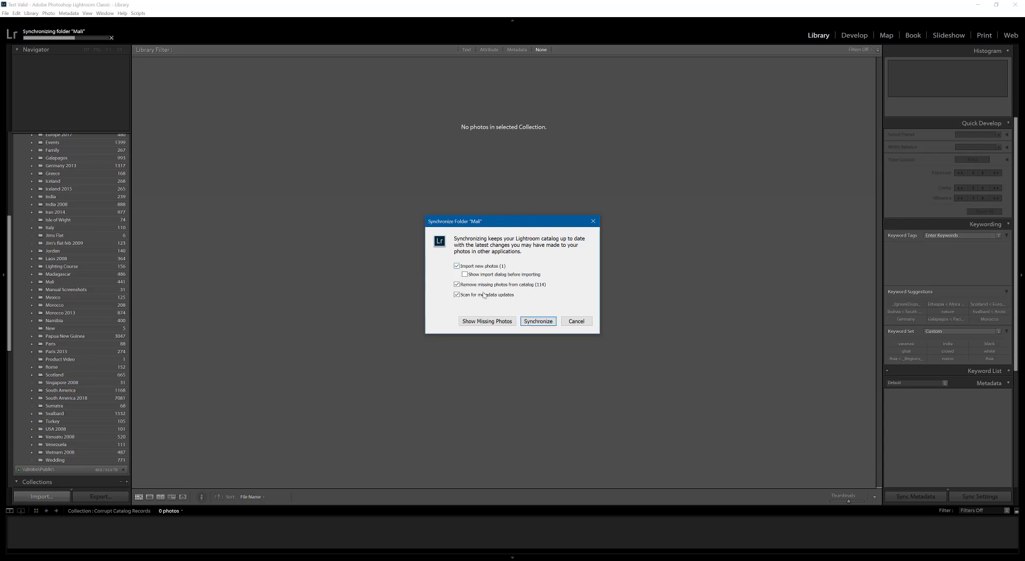
pyautogui.click(456, 285)
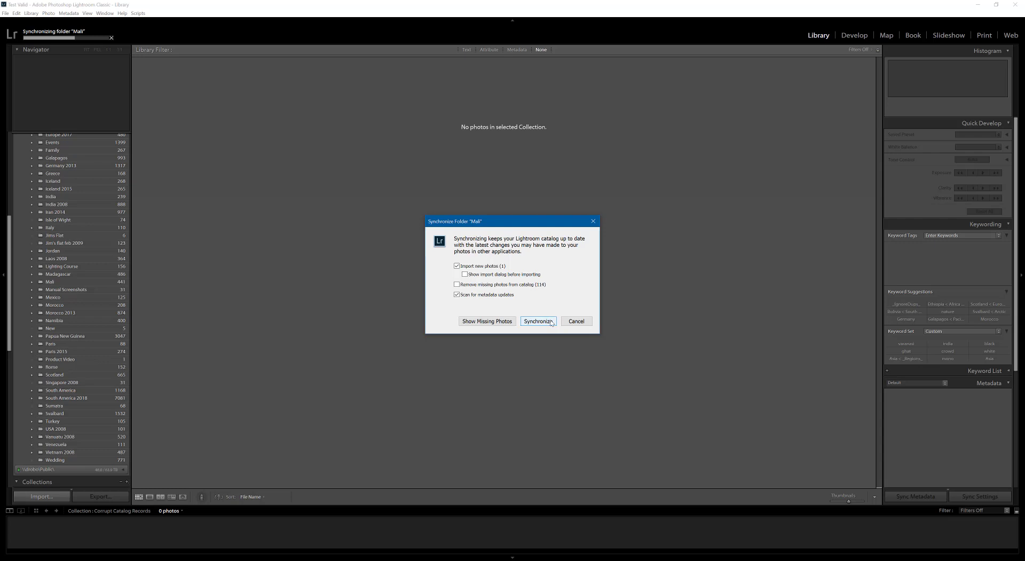
pyautogui.click(537, 321)
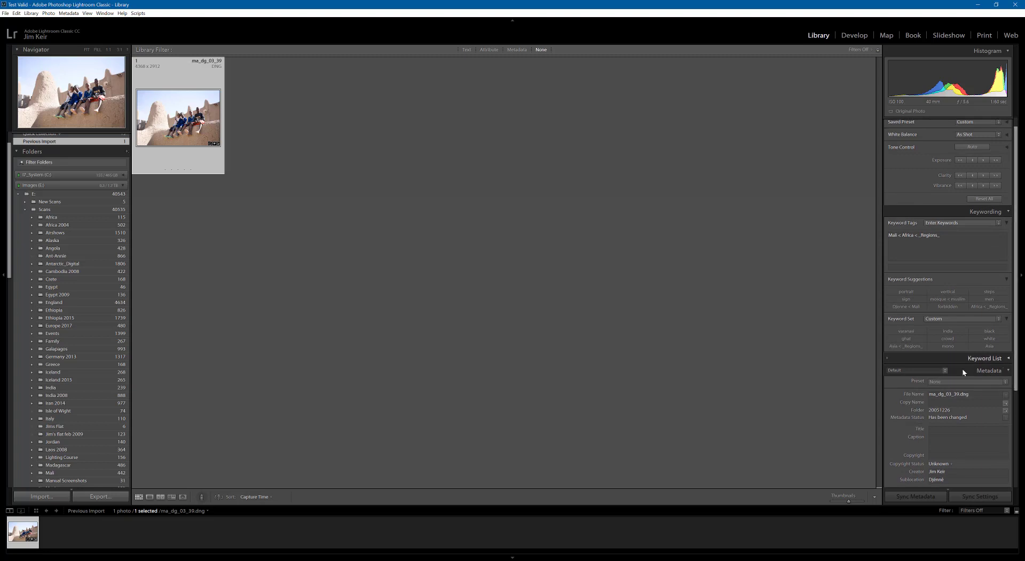
pyautogui.moveTo(927, 362)
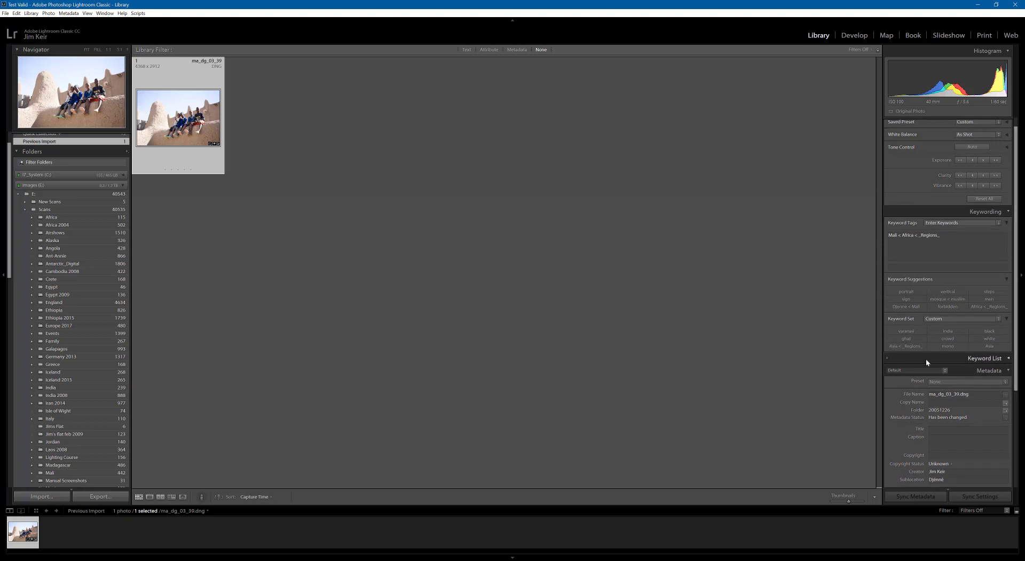
pyautogui.moveTo(551, 250)
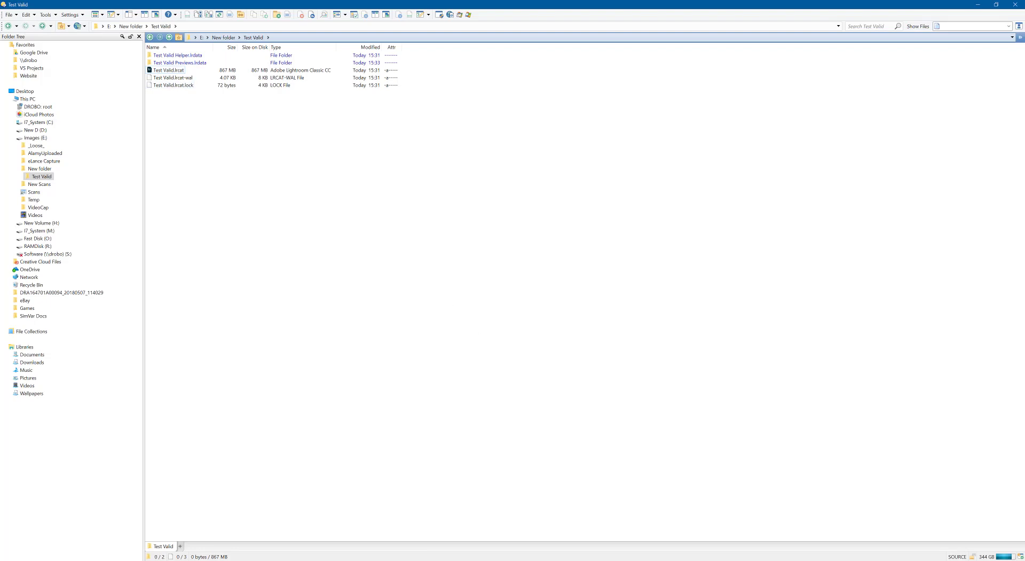
# Inspect the Test Valid catalog file in Directory Opus, then return to Lightroom's imported Mali photo.
pyautogui.click(169, 70)
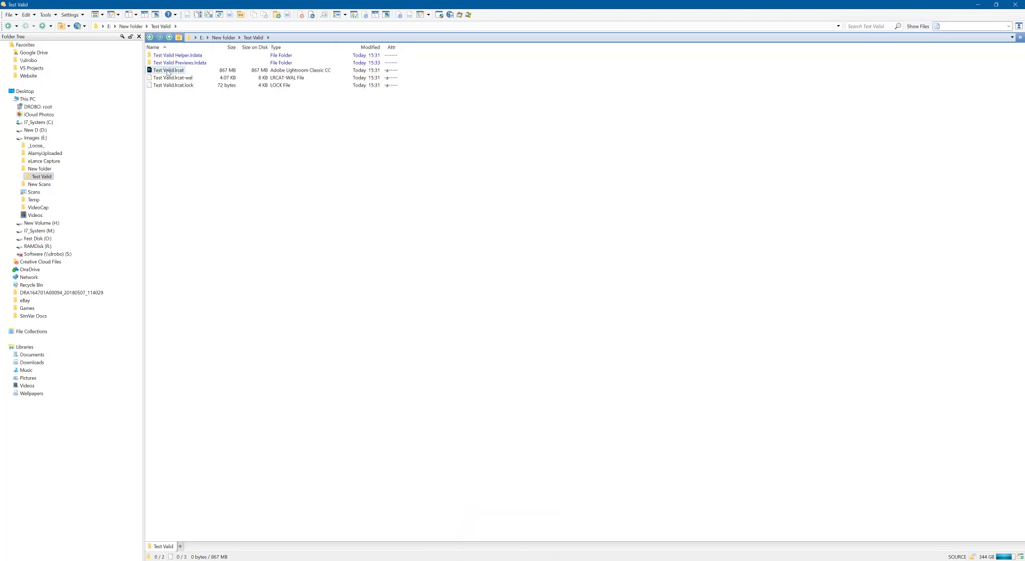
pyautogui.click(733, 145)
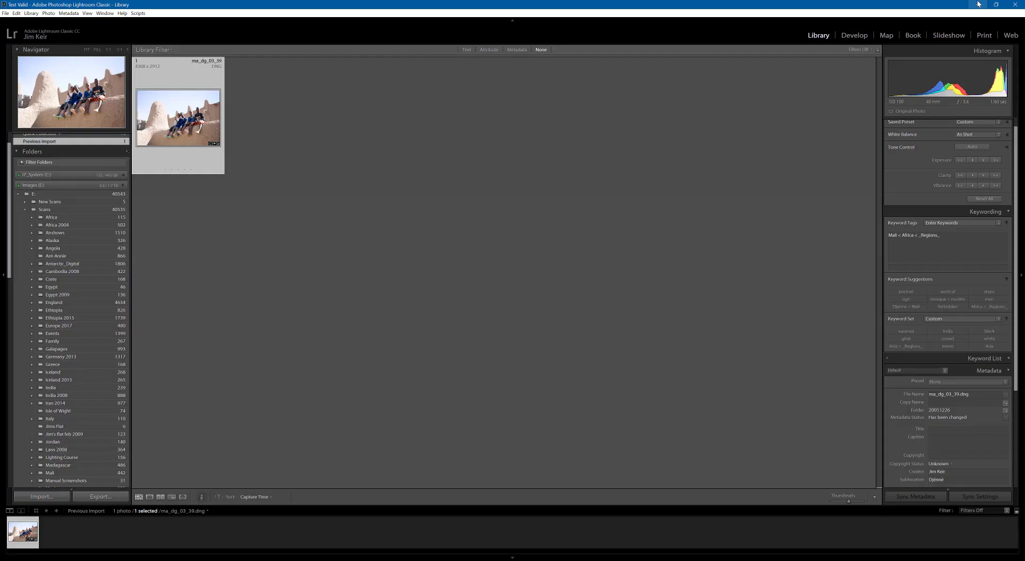
pyautogui.moveTo(566, 262)
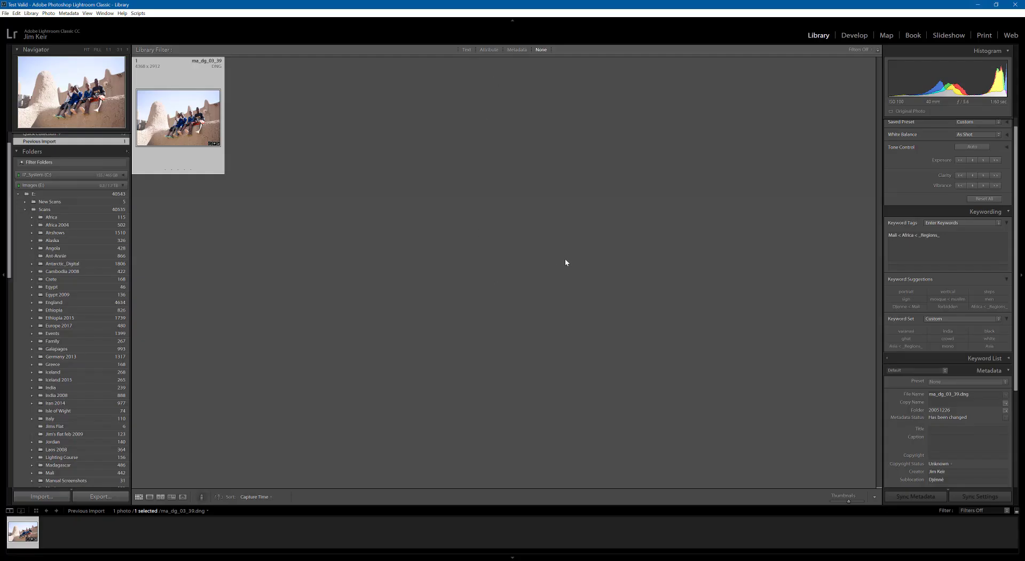